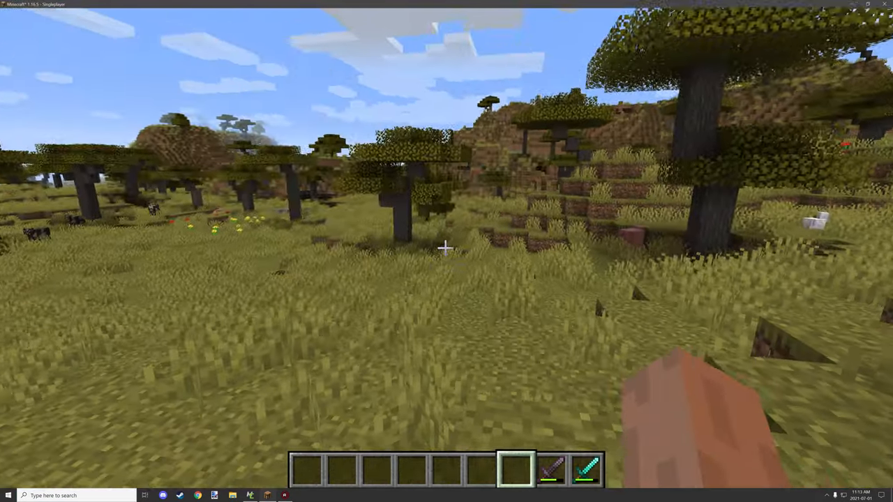
pyautogui.moveTo(447, 251)
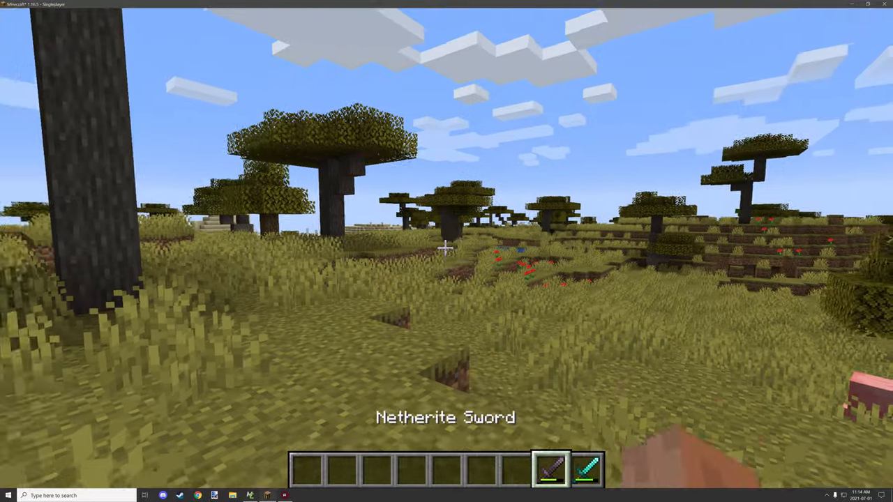
pyautogui.moveTo(446, 251)
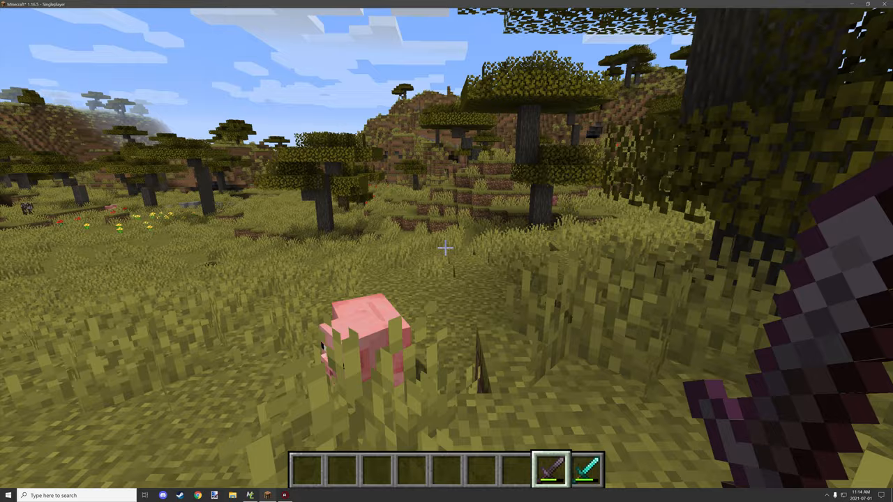
pyautogui.moveTo(446, 248)
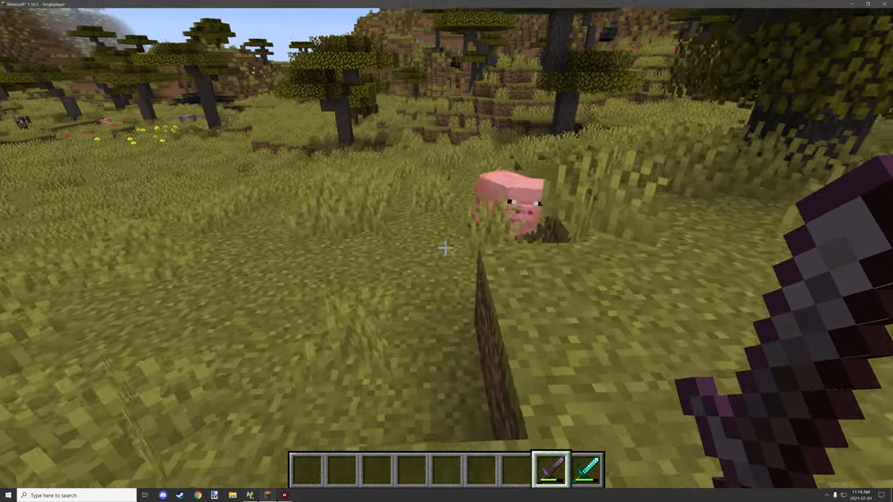
pyautogui.moveTo(447, 248)
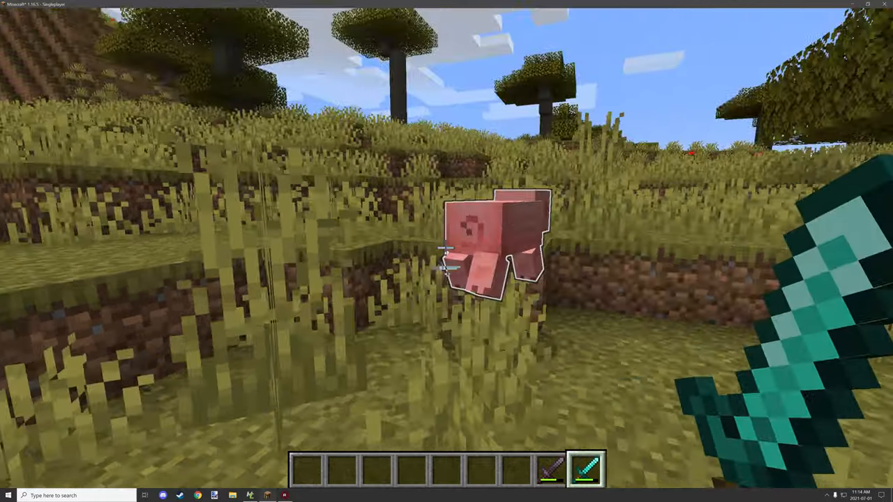
pyautogui.moveTo(447, 251)
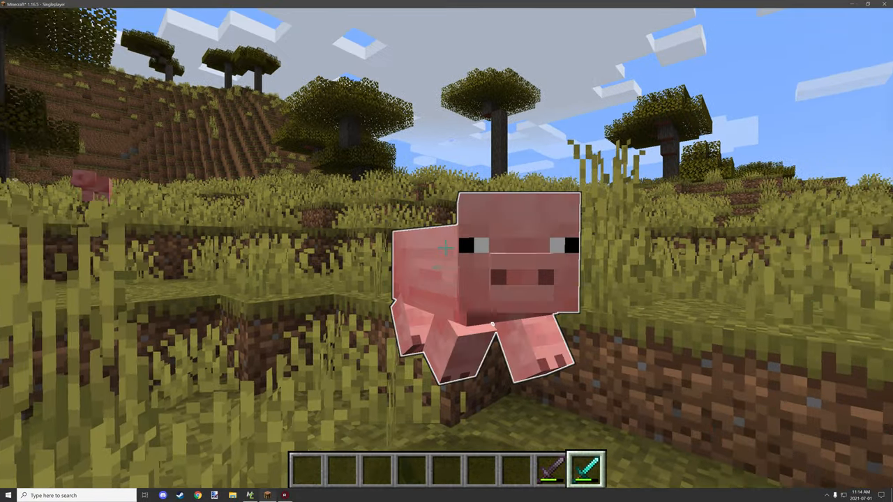
# - Hit the pig with the diamond sword so it is launched into the sky
pyautogui.click(447, 252)
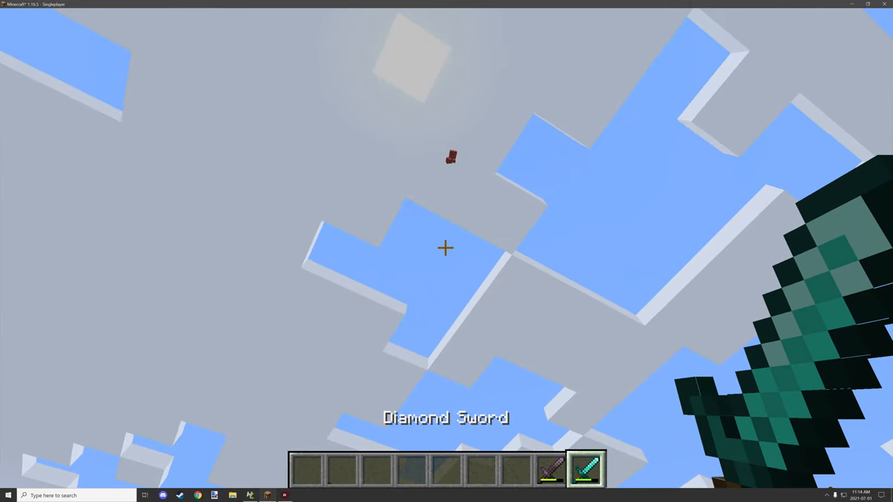
pyautogui.moveTo(446, 248)
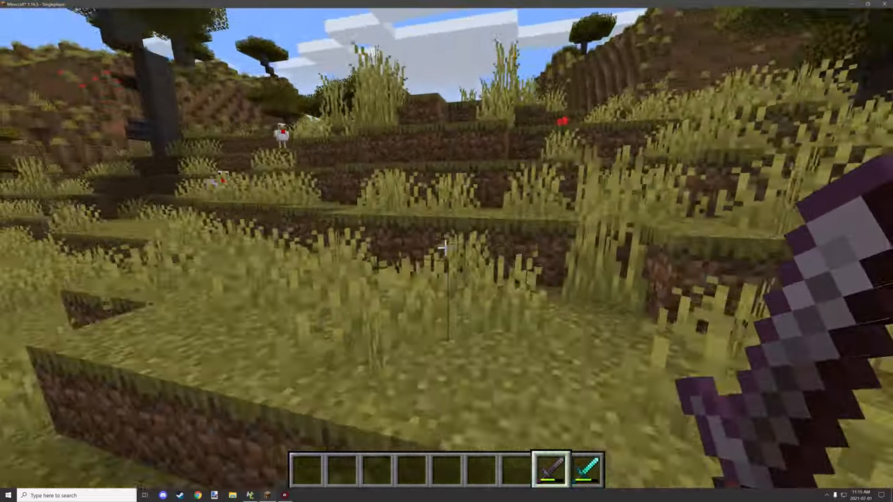
pyautogui.moveTo(447, 251)
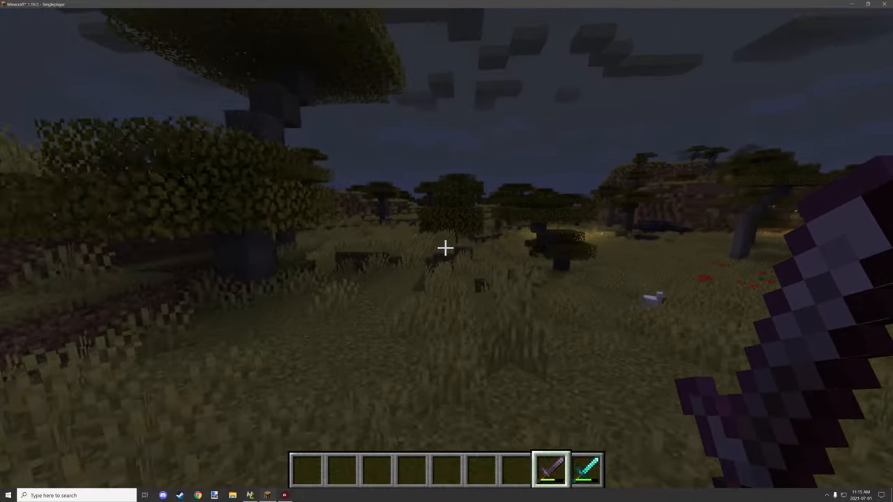
pyautogui.moveTo(446, 251)
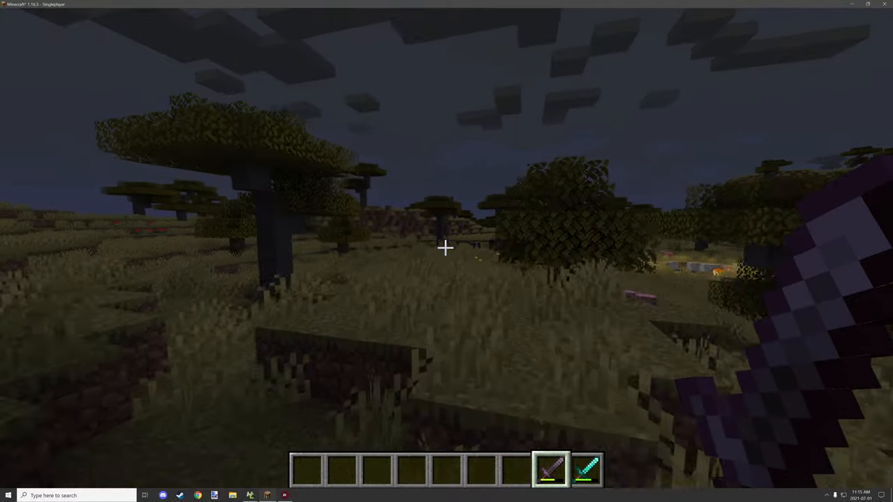
pyautogui.click(248, 495)
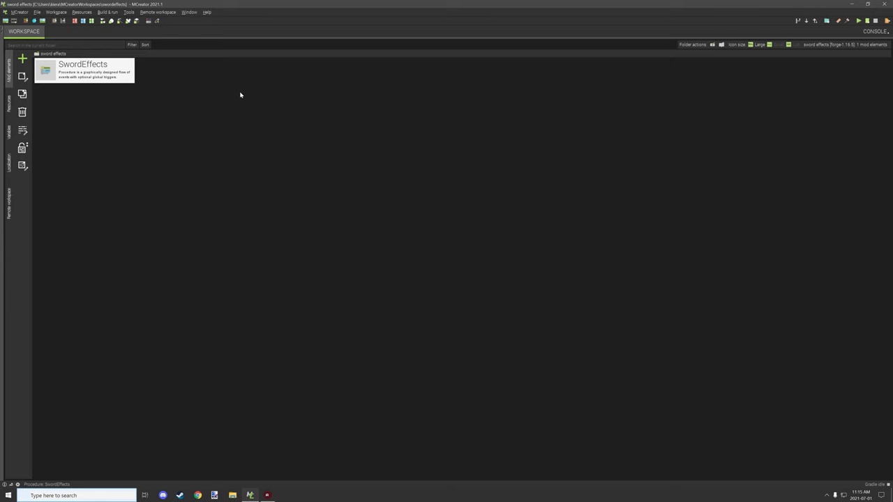
# - Open the SwordEffects procedure and centre its entity-attacked trigger blocks on the canvas
pyautogui.doubleClick(84, 70)
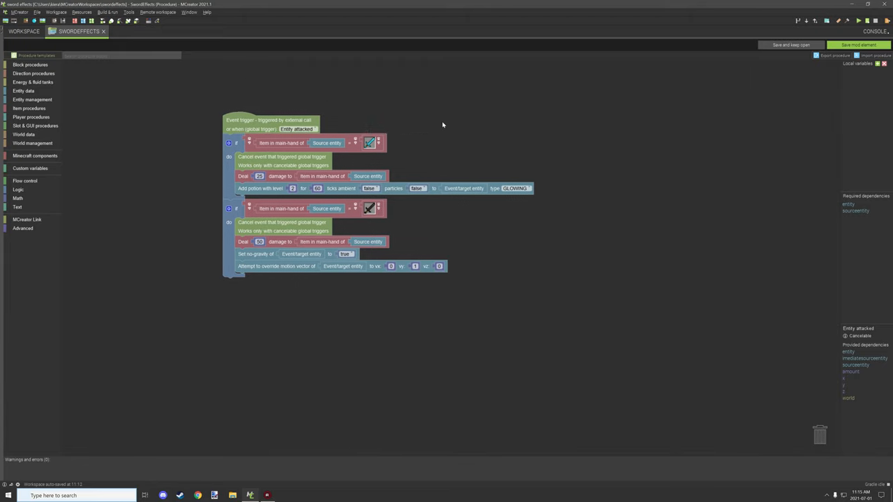
pyautogui.moveTo(271, 120); pyautogui.dragTo(357, 123)
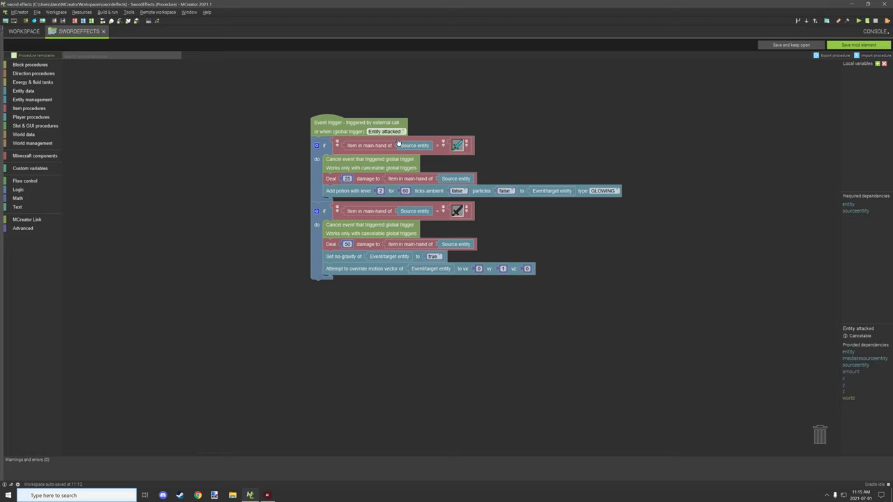
pyautogui.moveTo(356, 152)
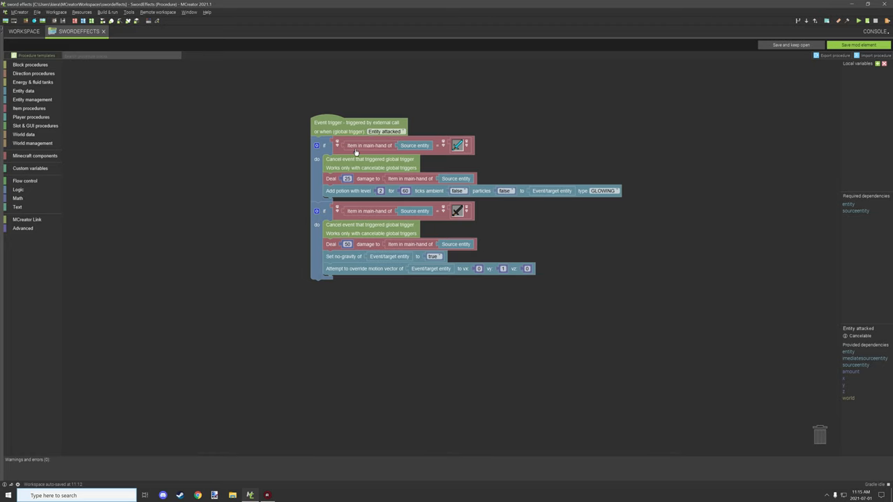
pyautogui.moveTo(336, 123)
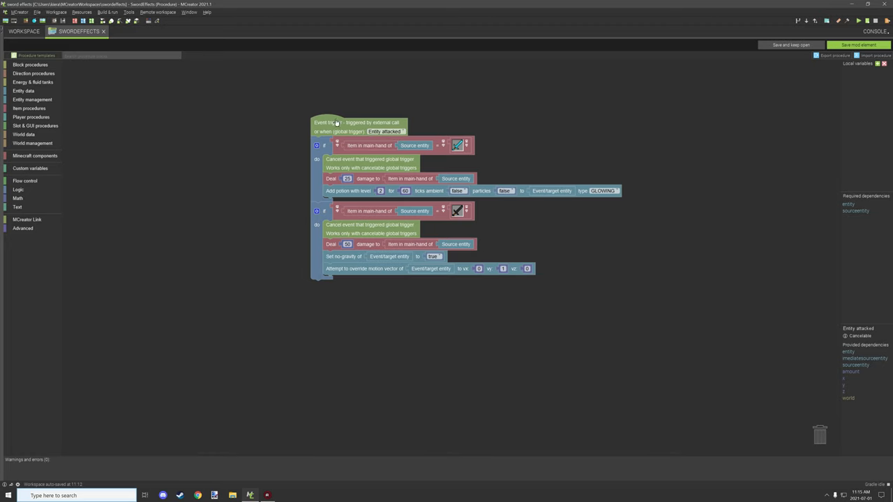
pyautogui.moveTo(455, 132)
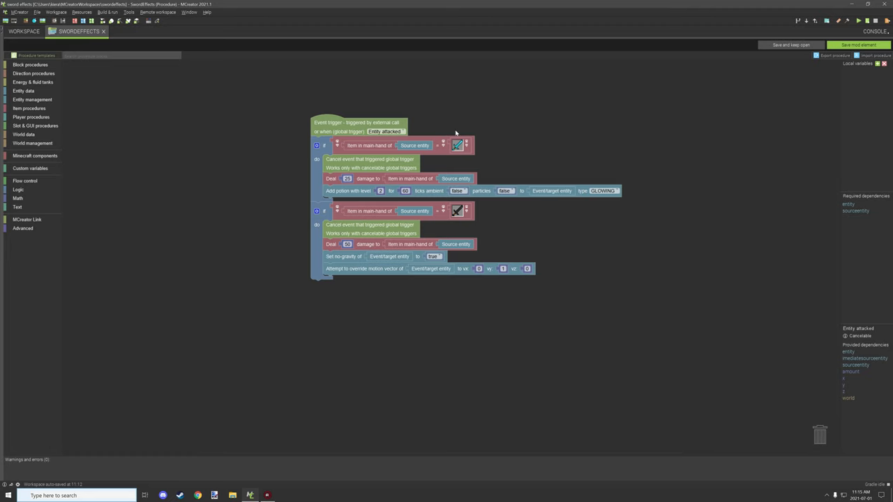
pyautogui.moveTo(515, 132)
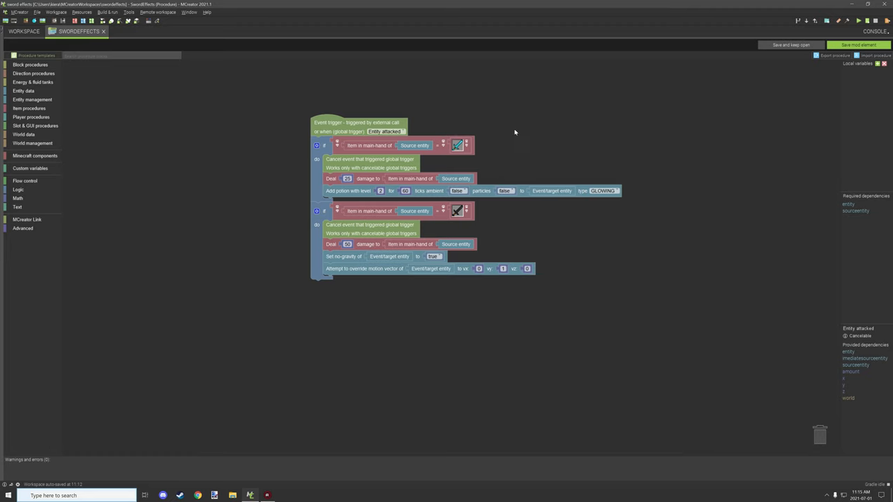
pyautogui.moveTo(519, 142)
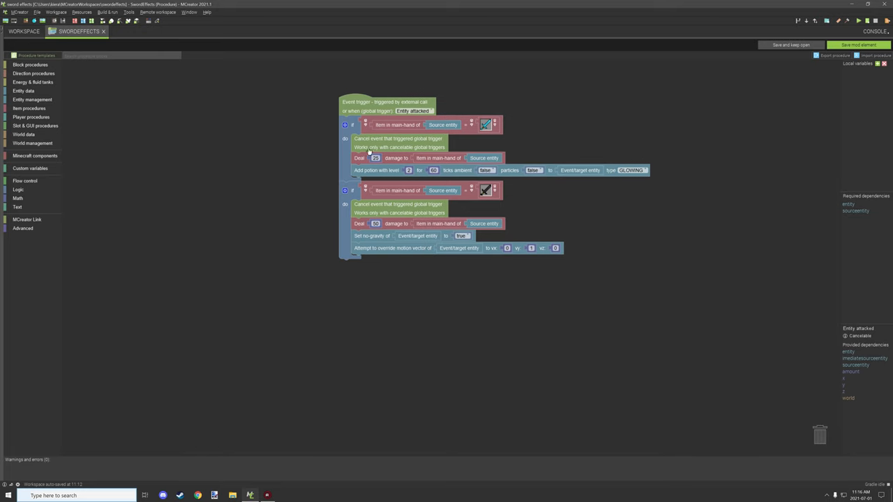
pyautogui.moveTo(384, 144)
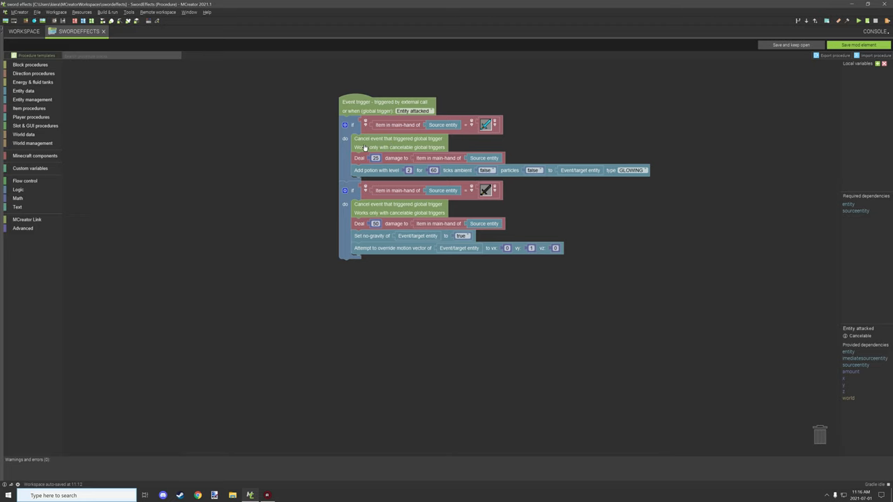
pyautogui.moveTo(407, 141)
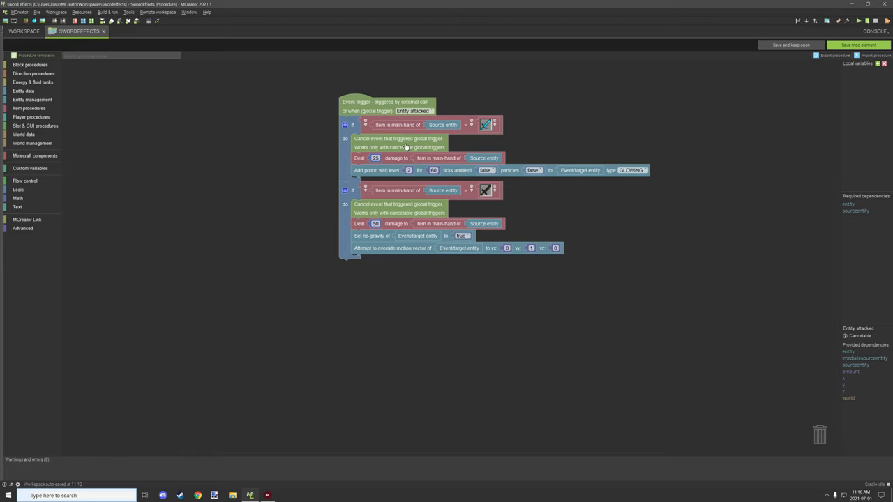
pyautogui.moveTo(360, 146)
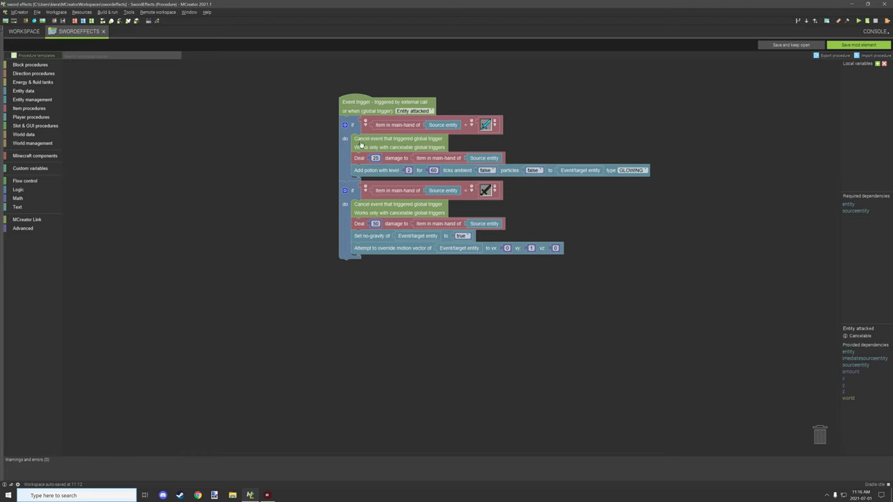
pyautogui.moveTo(332, 156)
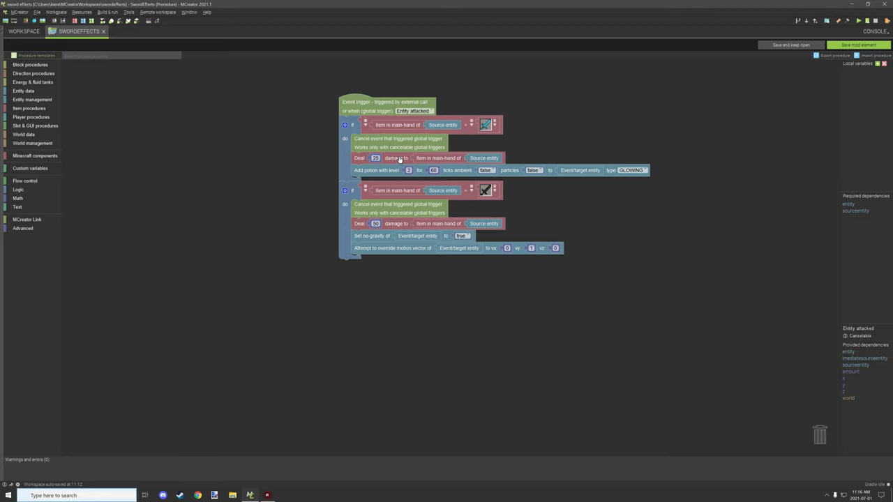
pyautogui.moveTo(443, 170)
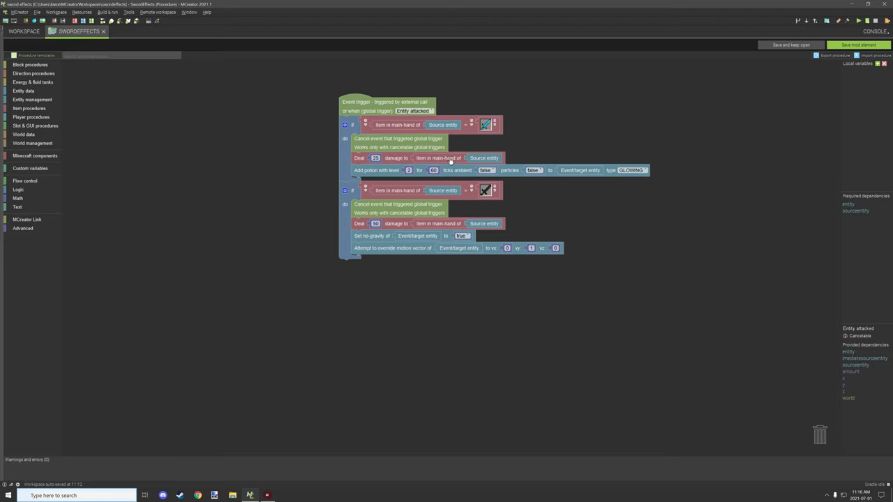
pyautogui.moveTo(480, 157)
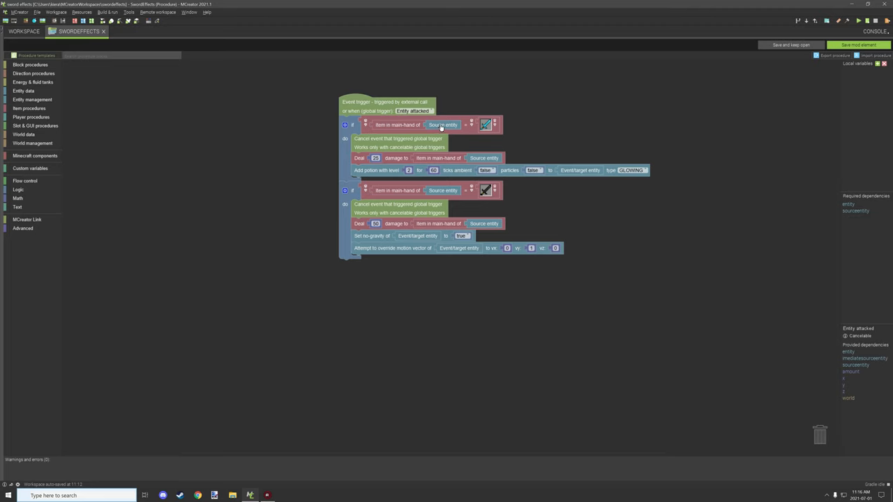
pyautogui.moveTo(586, 179)
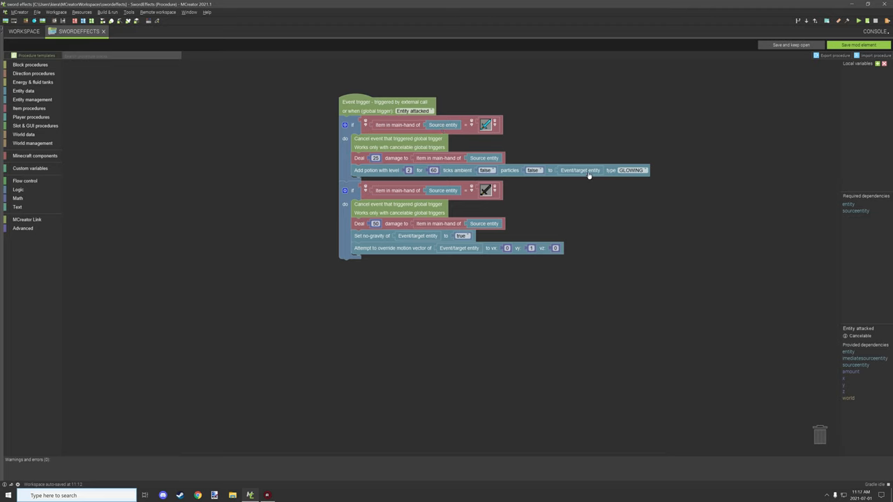
pyautogui.moveTo(580, 174)
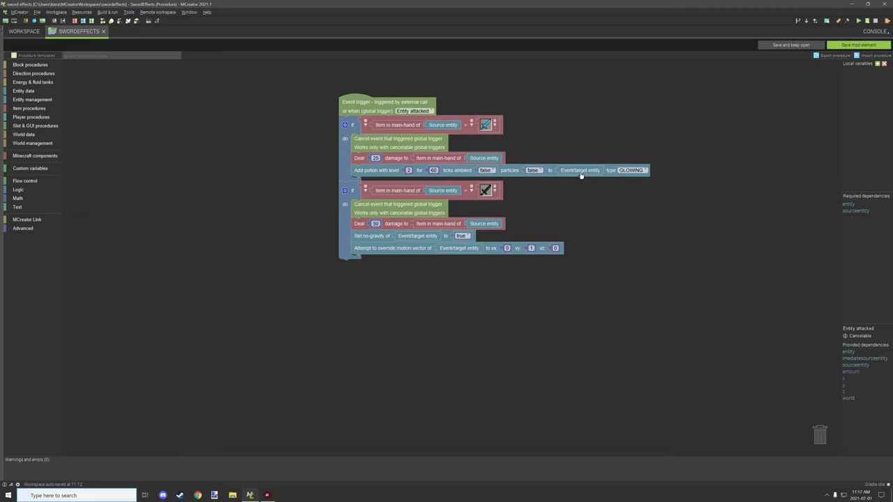
pyautogui.moveTo(564, 173)
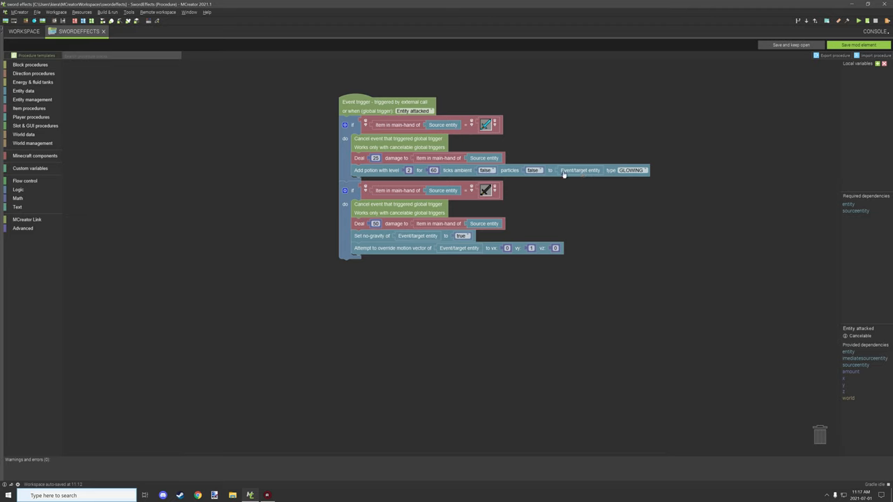
pyautogui.moveTo(449, 137)
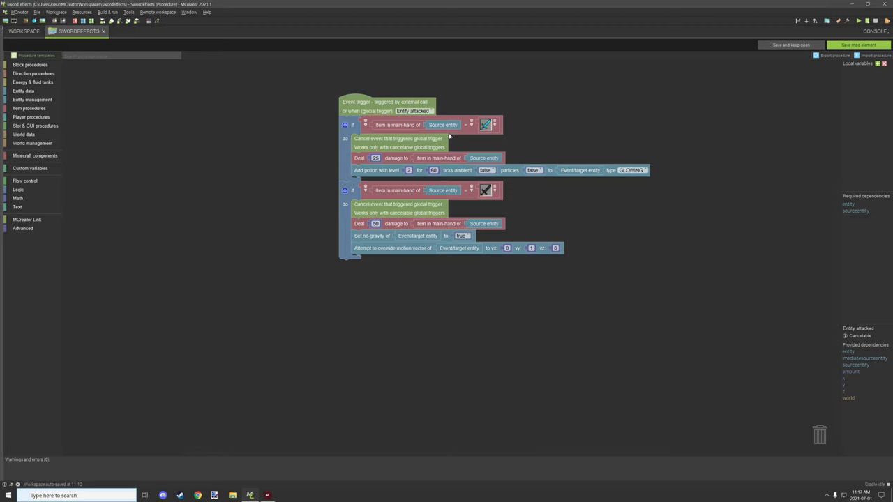
pyautogui.moveTo(436, 149)
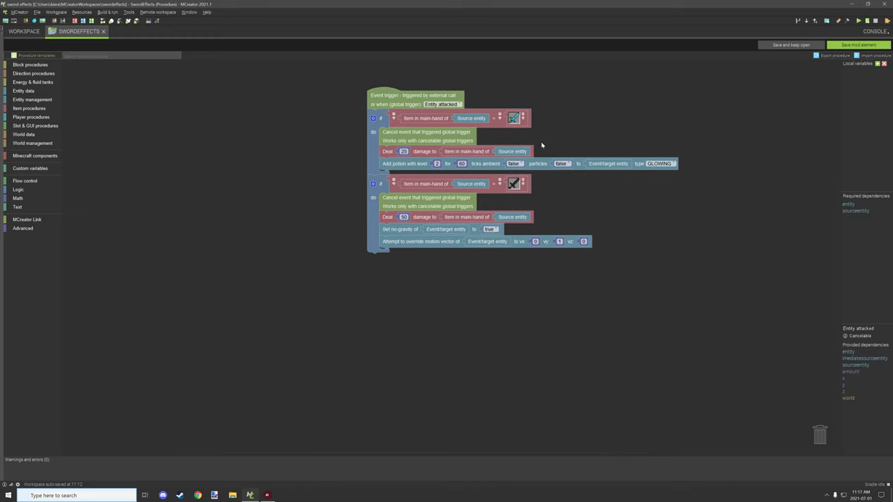
pyautogui.moveTo(388, 170)
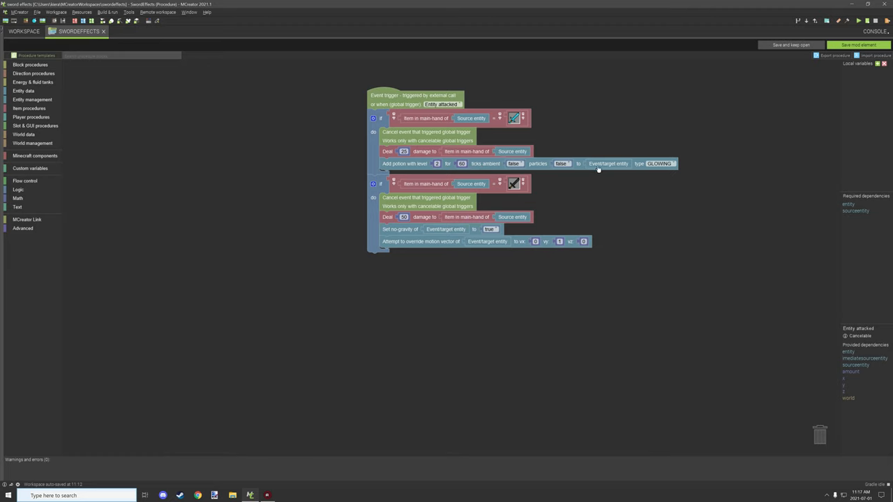
pyautogui.moveTo(617, 169)
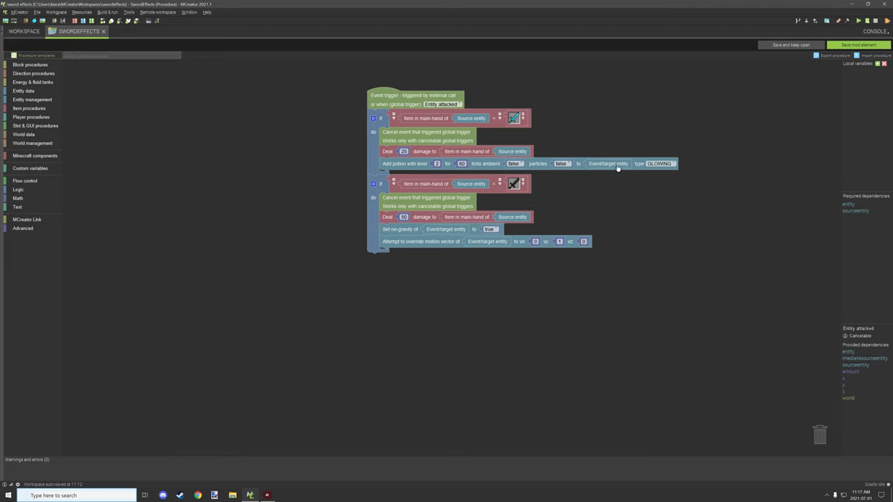
pyautogui.moveTo(497, 162)
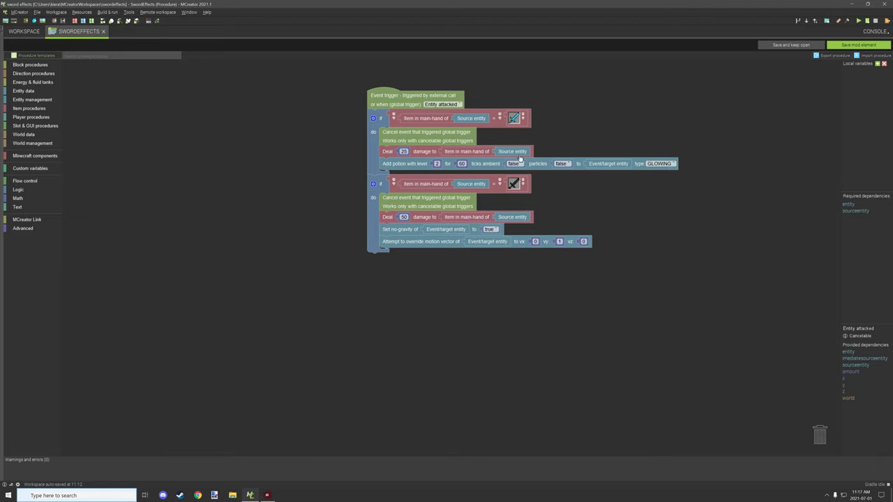
pyautogui.moveTo(474, 150)
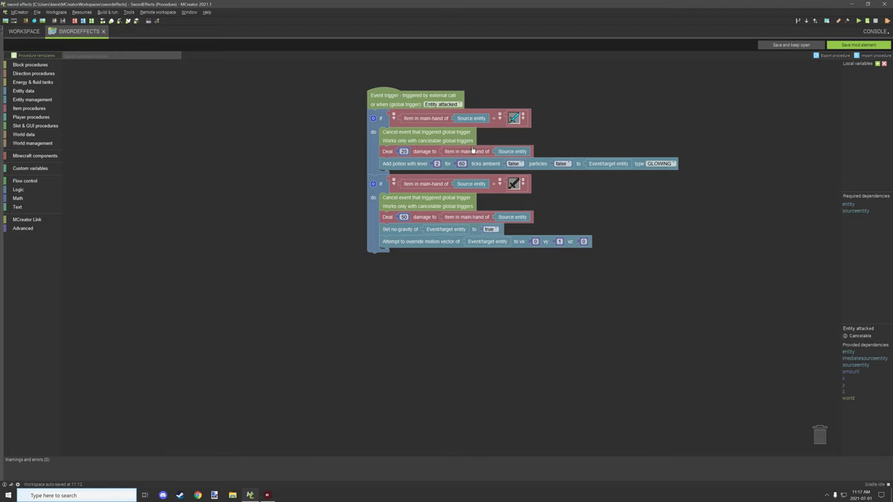
pyautogui.moveTo(533, 152)
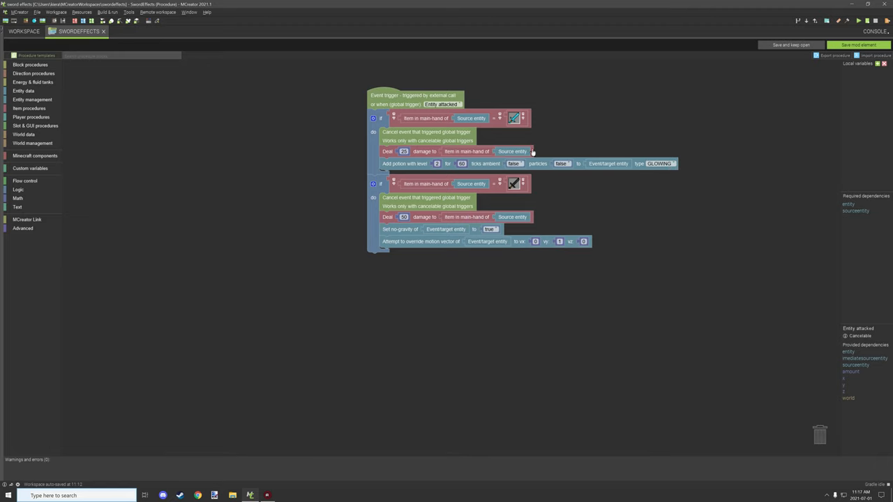
pyautogui.moveTo(481, 145)
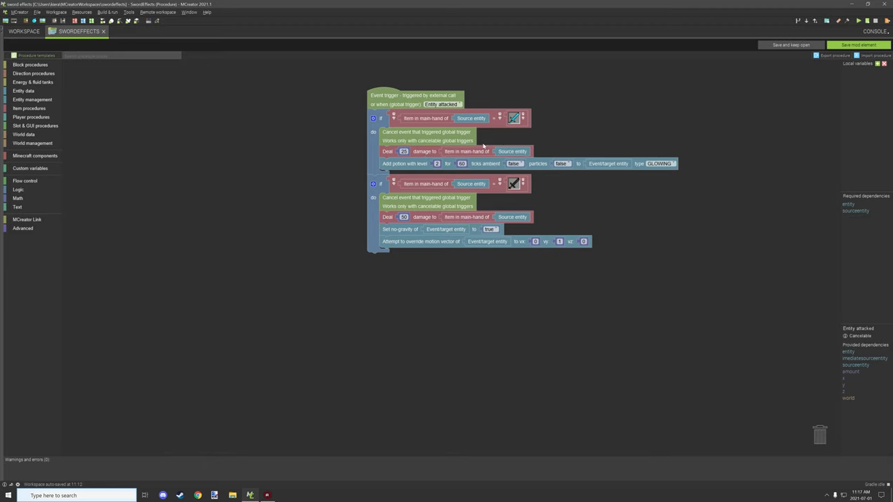
pyautogui.moveTo(440, 119)
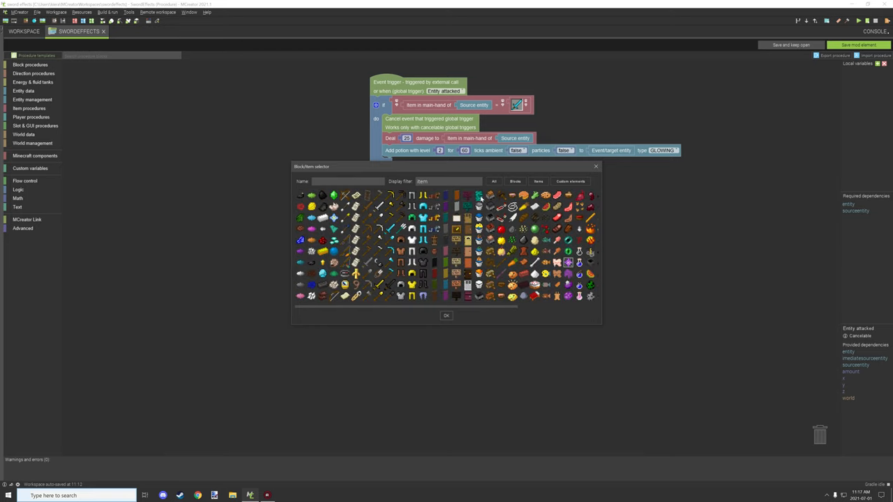
# - Choose the held item that the new third branch checks for
pyautogui.click(389, 240)
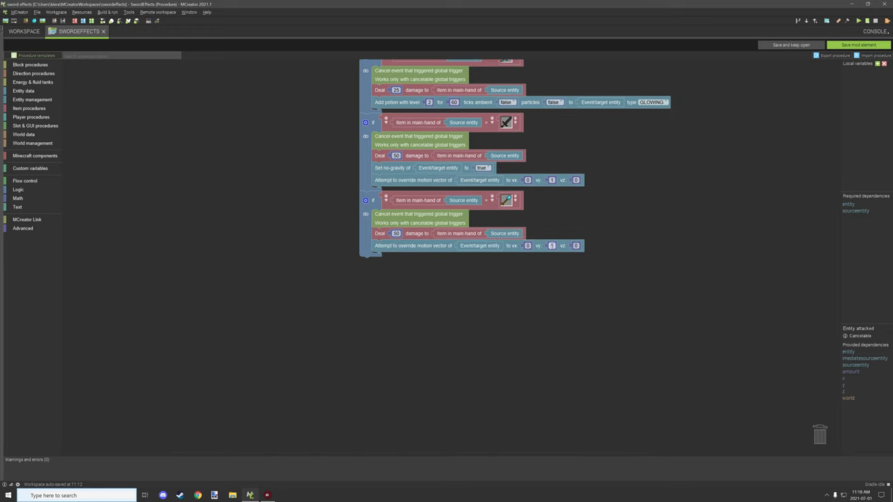
pyautogui.click(551, 246)
pyautogui.write('3')
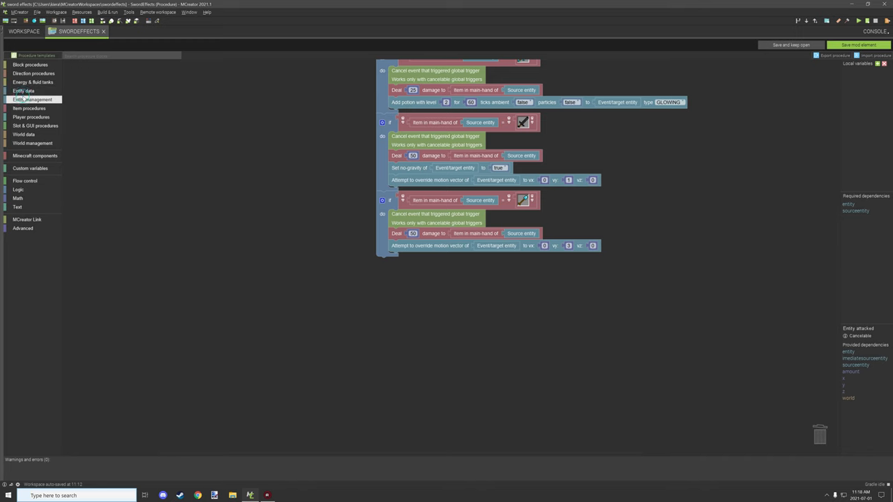
# - Browse the Entity management blocks for the Tame action to replace the launch
pyautogui.click(32, 99)
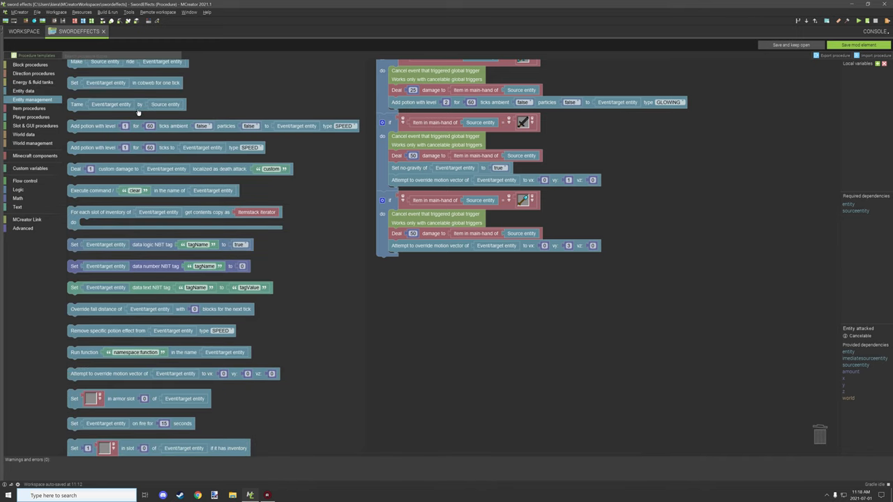
pyautogui.scroll(-3)
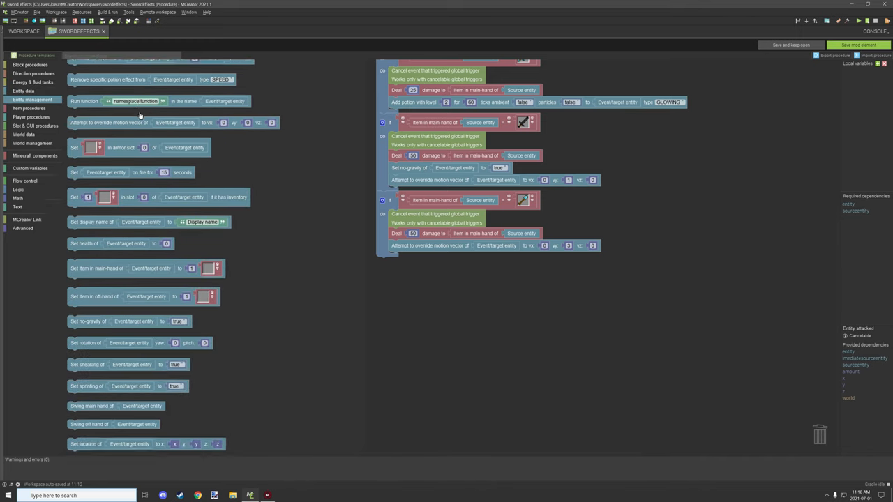
pyautogui.scroll(-3)
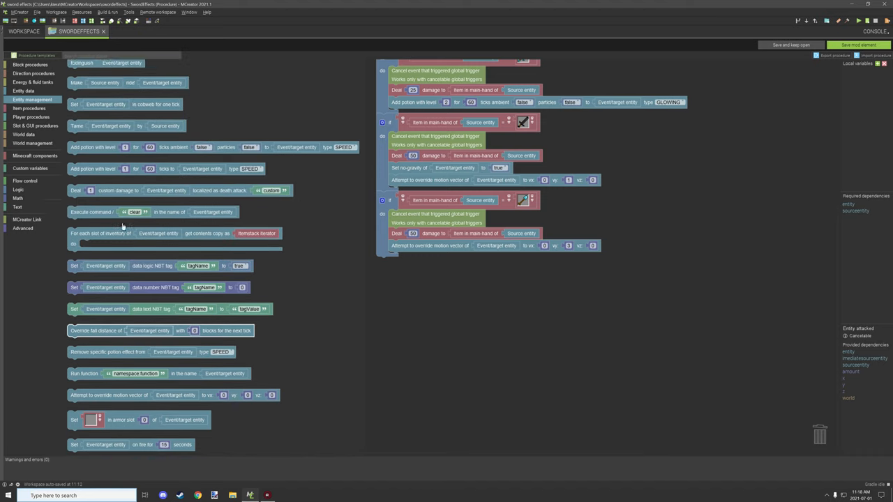
pyautogui.scroll(3)
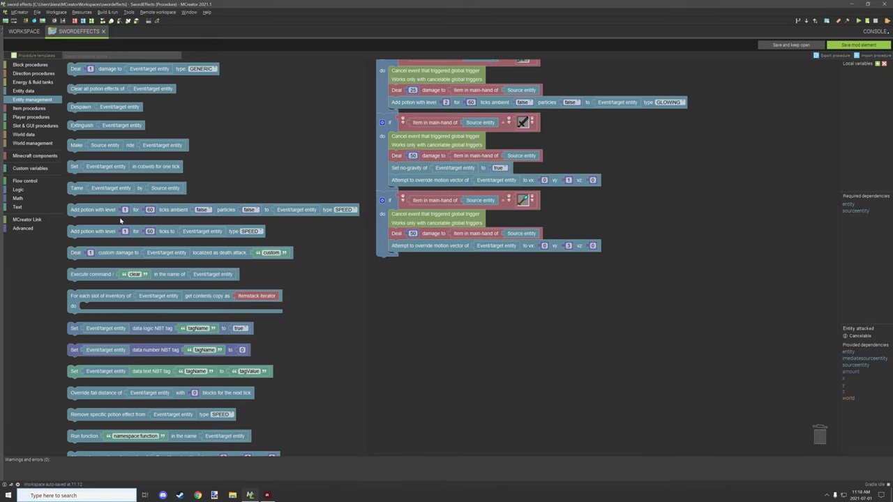
pyautogui.moveTo(198, 181)
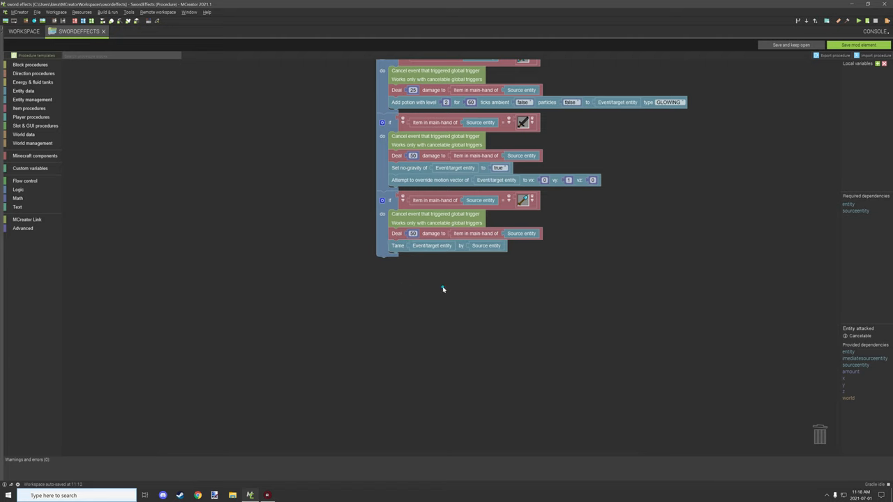
pyautogui.scroll(3)
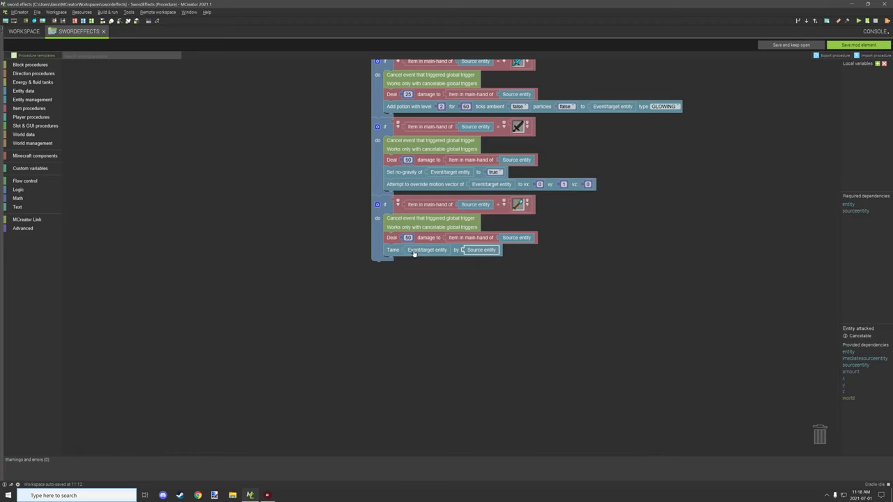
pyautogui.moveTo(463, 260)
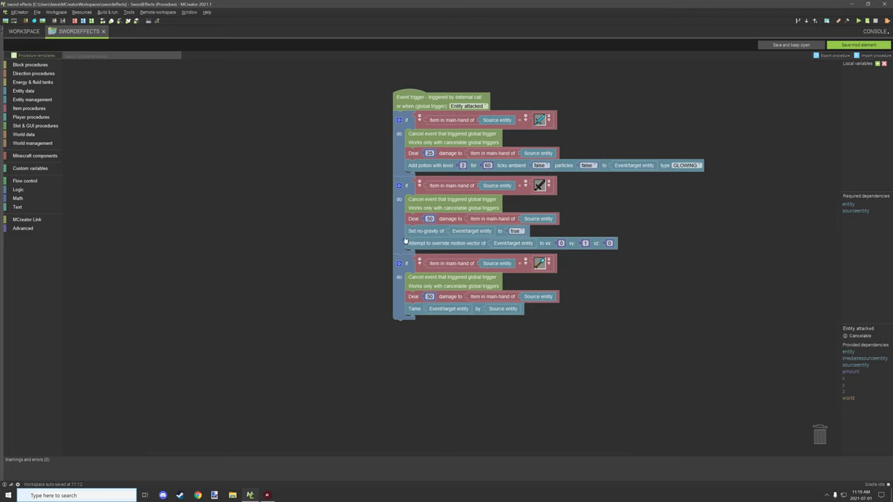
pyautogui.moveTo(494, 229)
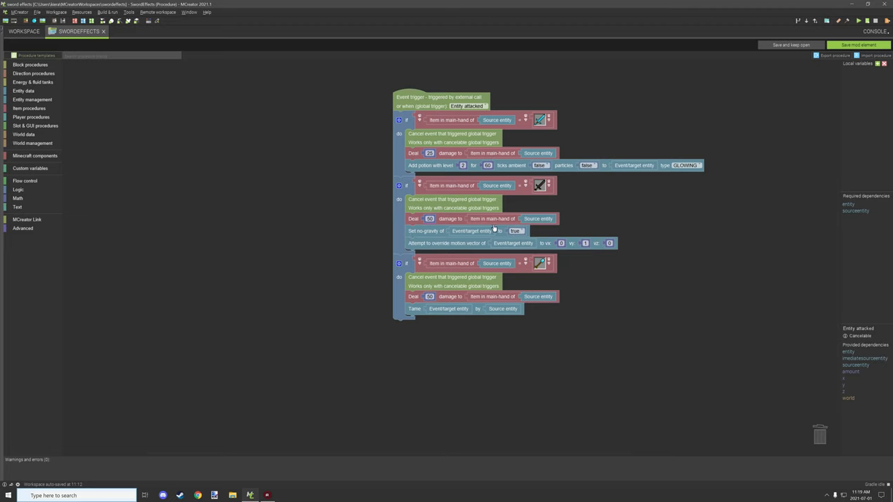
pyautogui.moveTo(483, 249)
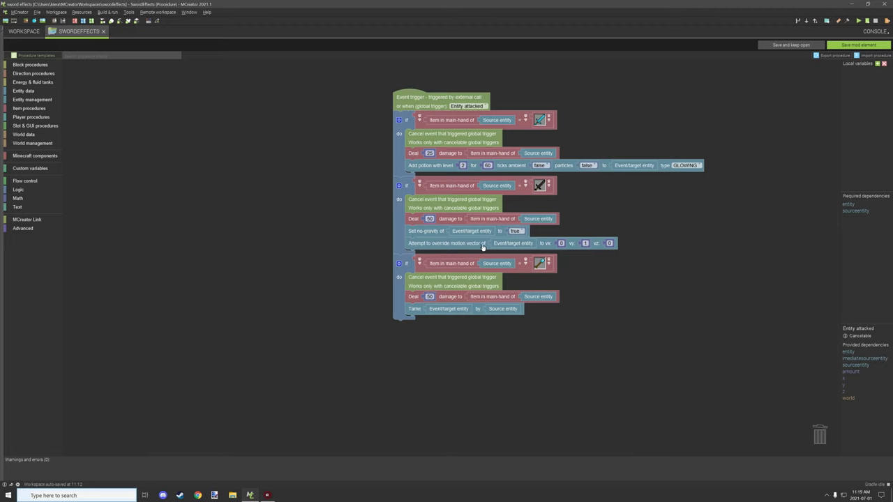
pyautogui.moveTo(581, 248)
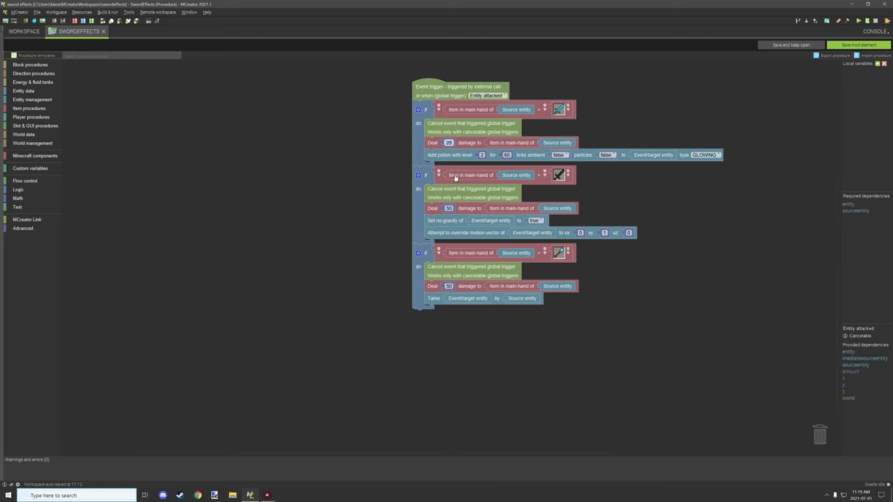
# - Scroll back to the trigger after discarding the tame if-block
pyautogui.scroll(3)
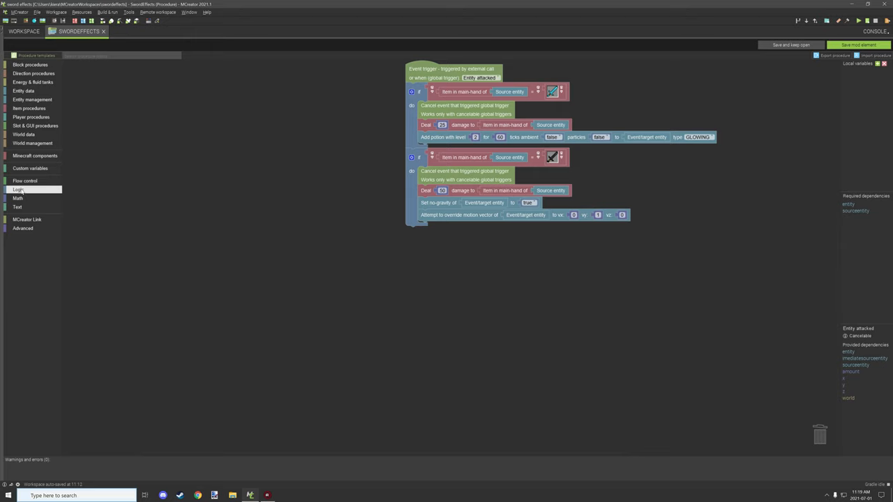
# - Build a standalone if with a comparison on the Source entity's main-hand item
pyautogui.click(25, 182)
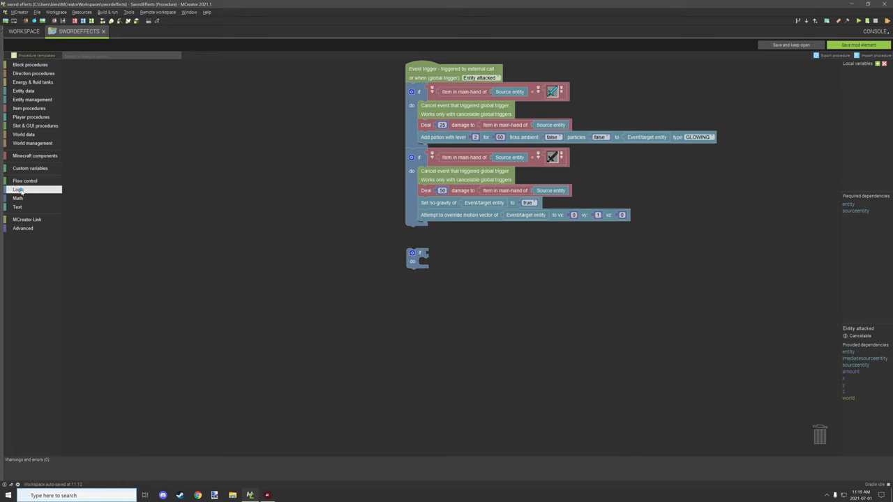
pyautogui.click(18, 190)
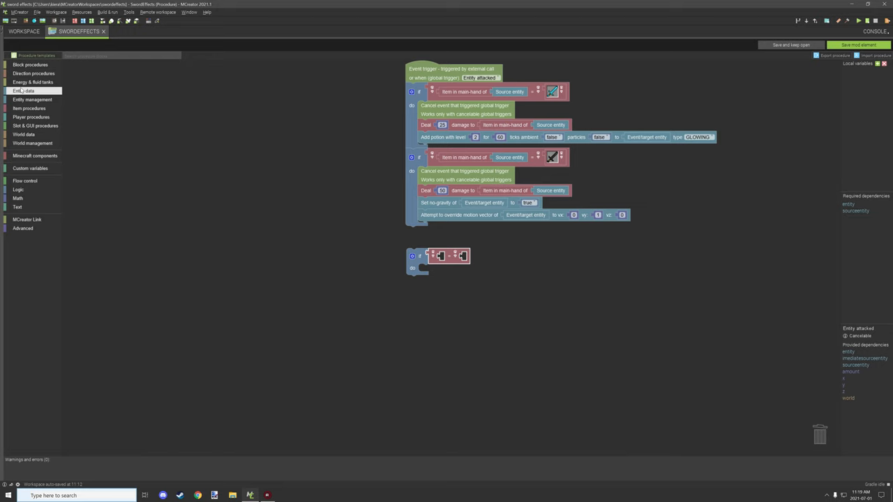
pyautogui.click(22, 91)
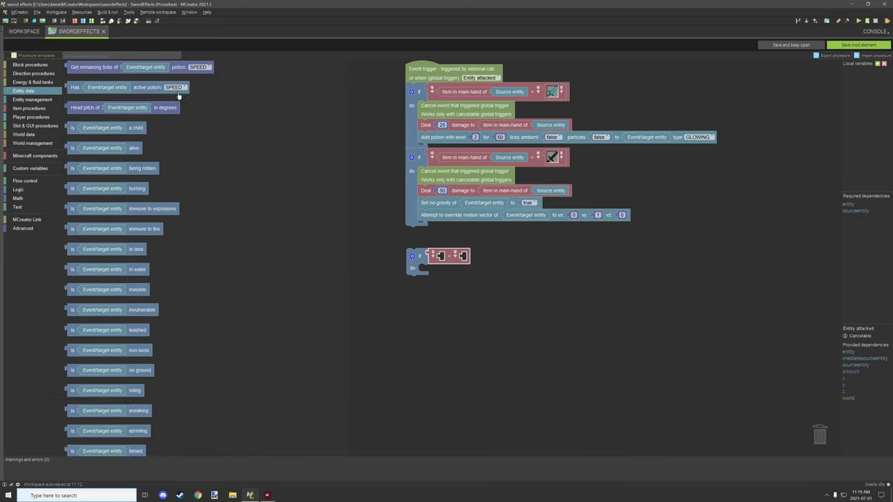
pyautogui.scroll(-3)
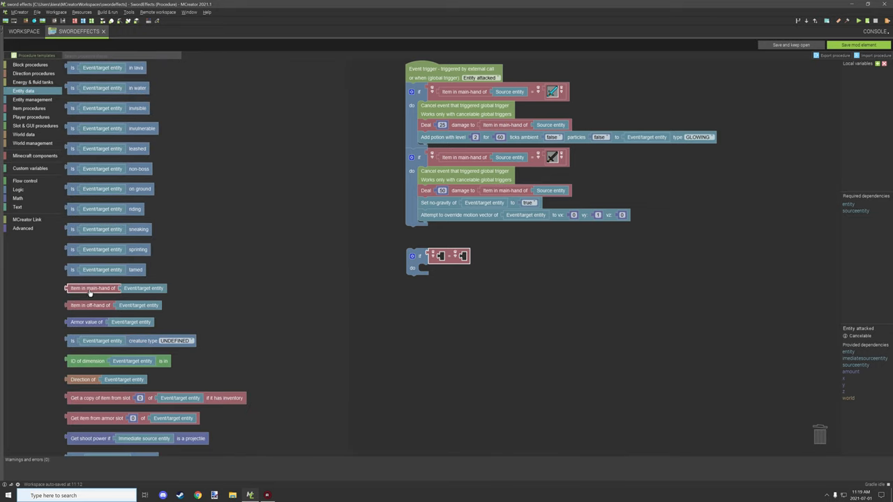
pyautogui.moveTo(91, 288); pyautogui.dragTo(468, 263)
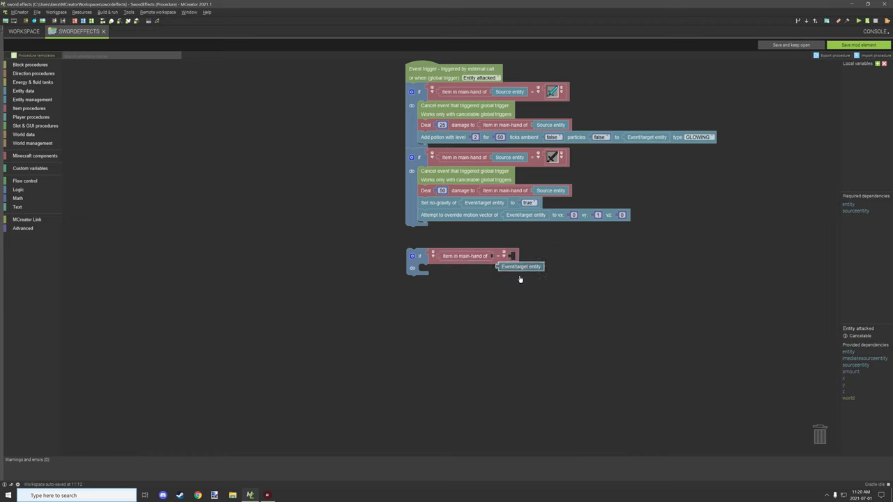
pyautogui.moveTo(521, 265); pyautogui.dragTo(638, 271)
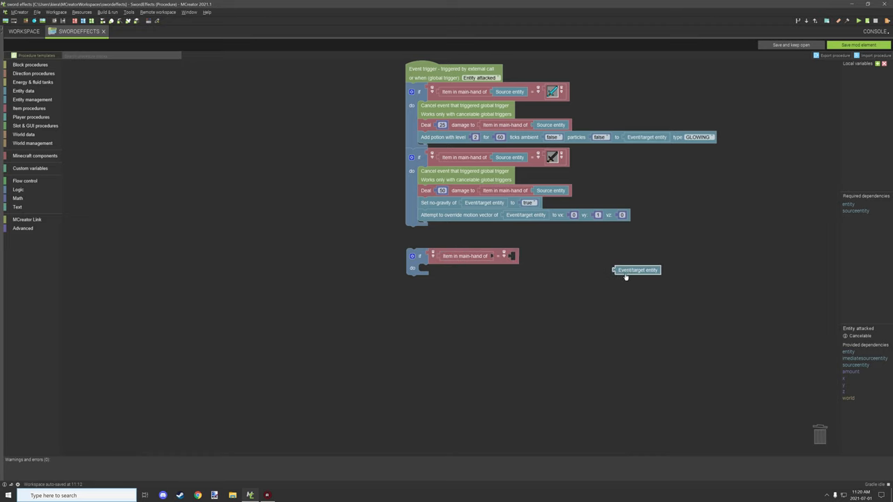
pyautogui.moveTo(637, 306)
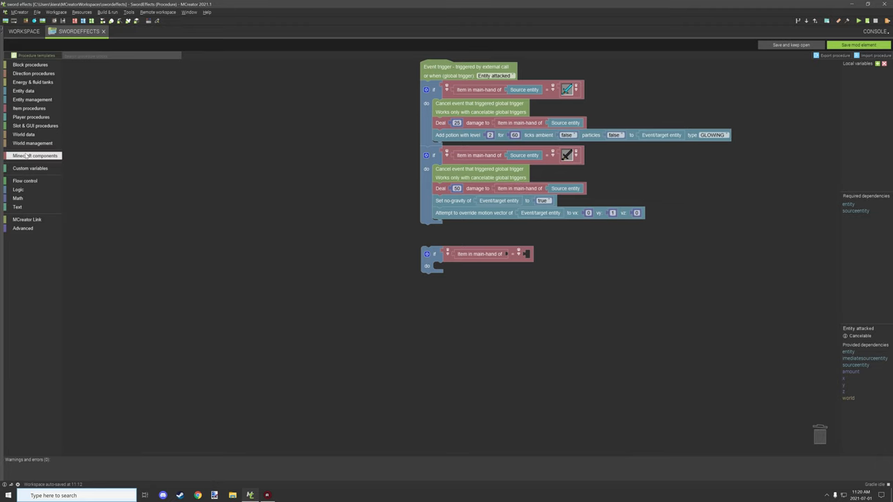
# - Add an item block as the comparison's other side and start choosing the item
pyautogui.click(33, 156)
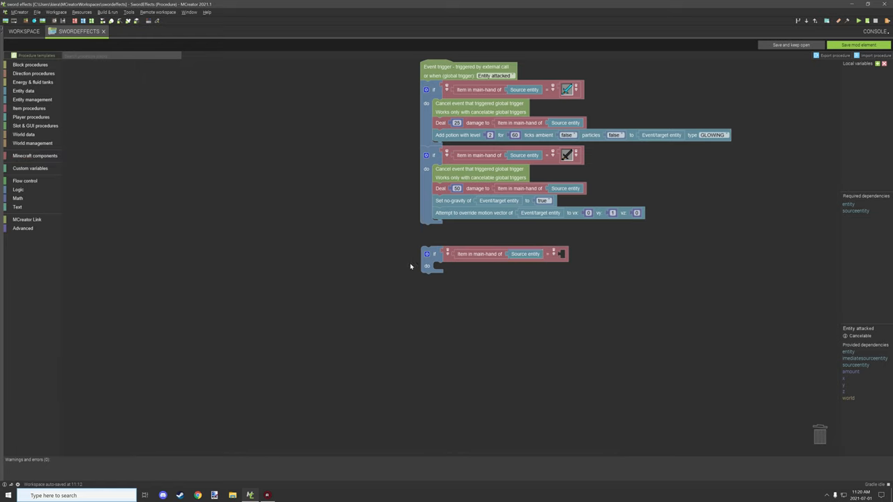
pyautogui.click(35, 156)
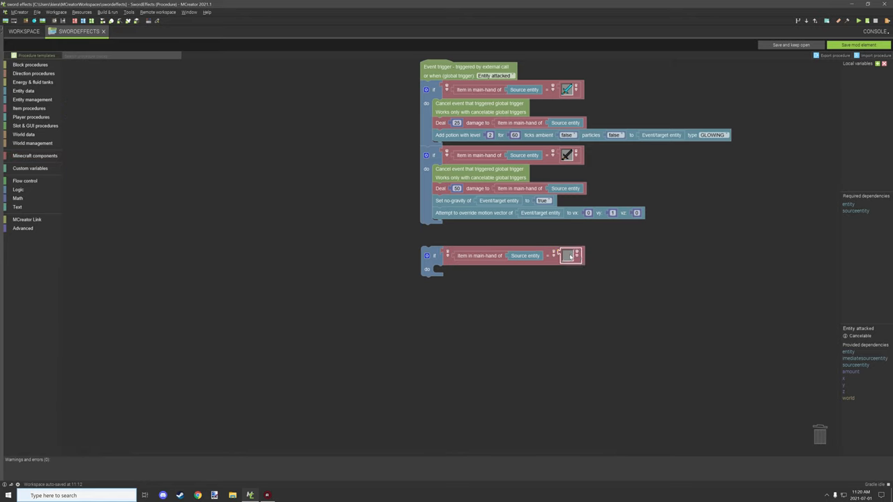
pyautogui.click(571, 256)
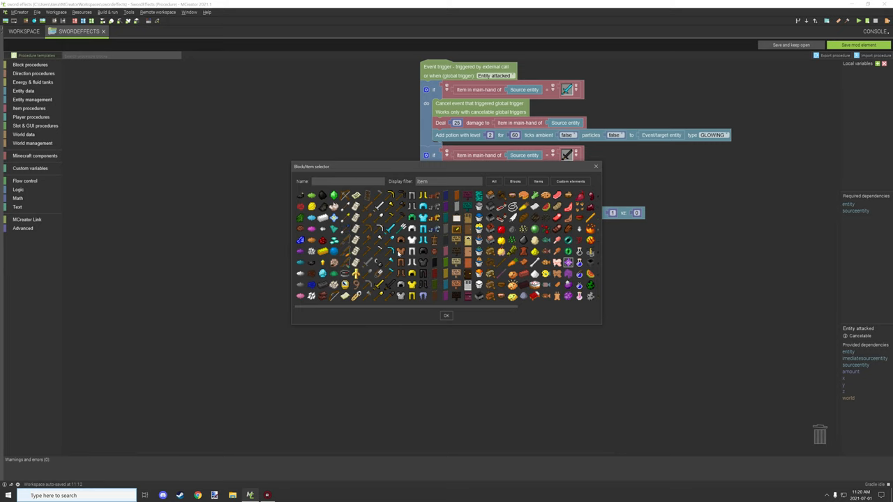
# - Pick the item the attacker must hold in the Block/item selector
pyautogui.click(446, 315)
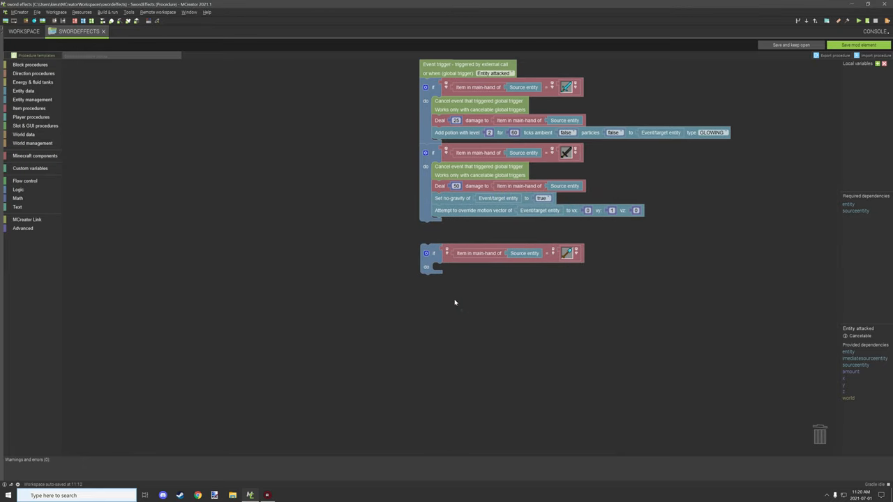
pyautogui.moveTo(101, 212)
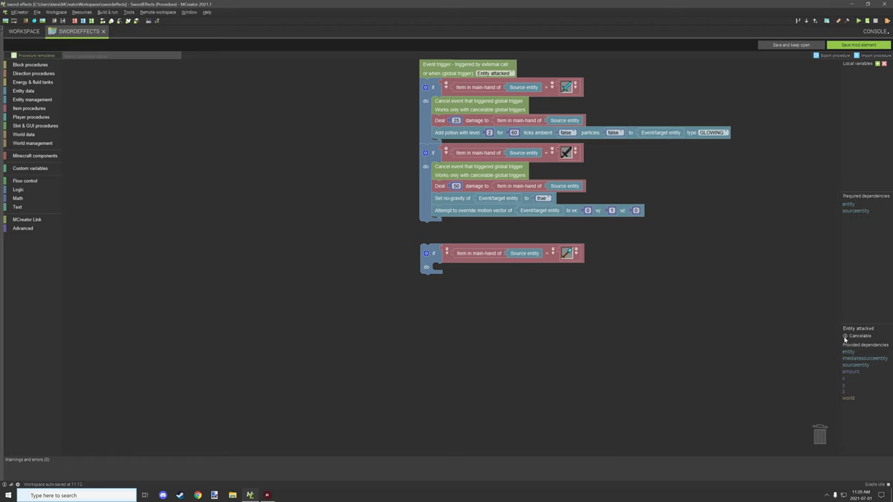
pyautogui.moveTo(850, 336)
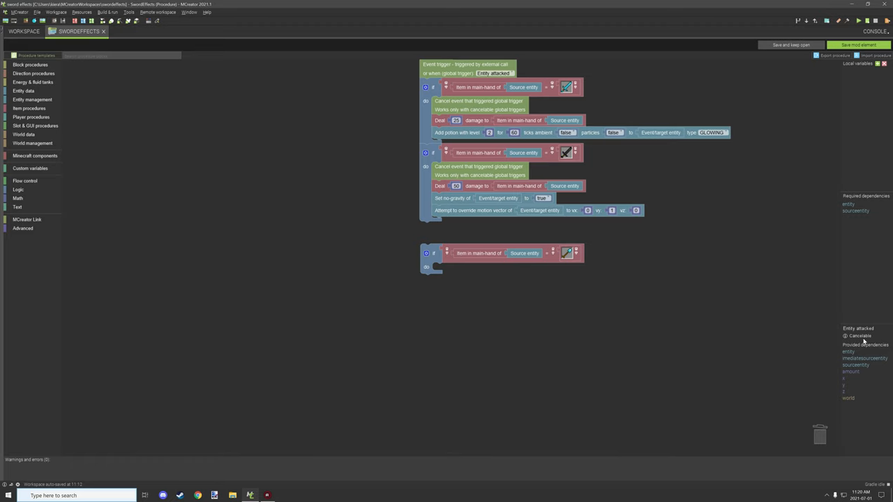
pyautogui.moveTo(294, 234)
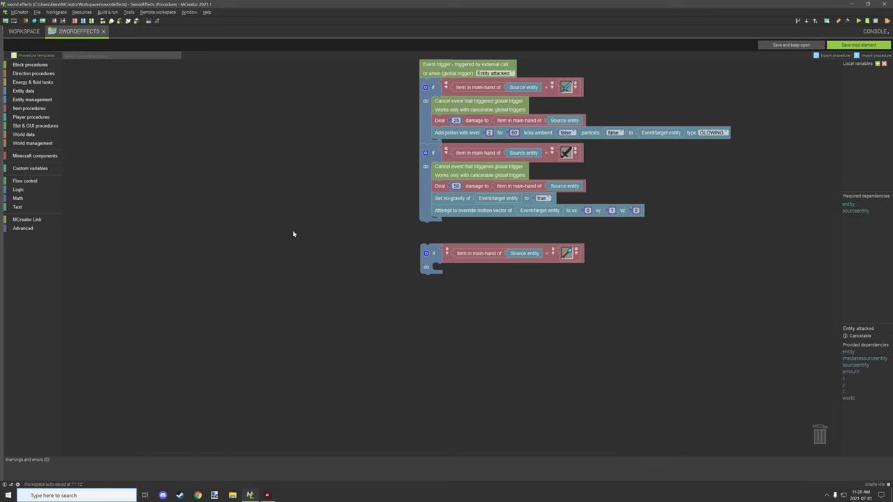
# - Bring up the Advanced blocks to add 'Cancel event that triggered global trigger'
pyautogui.click(22, 229)
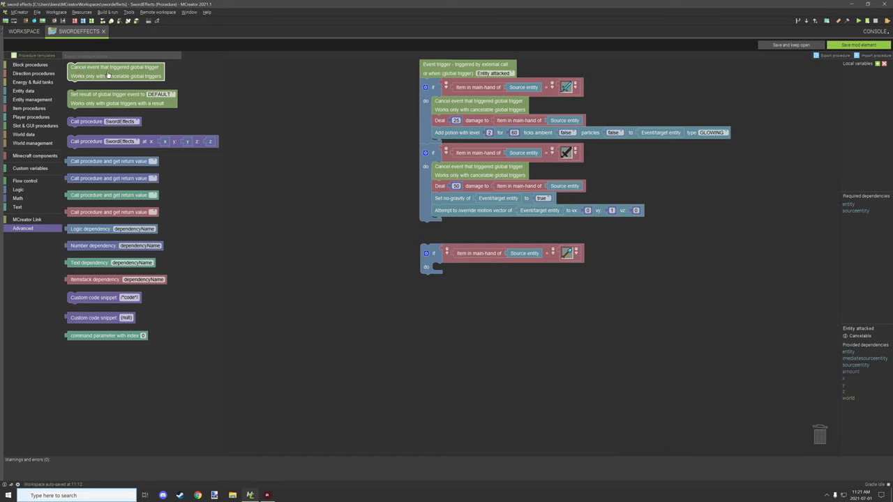
pyautogui.moveTo(133, 68)
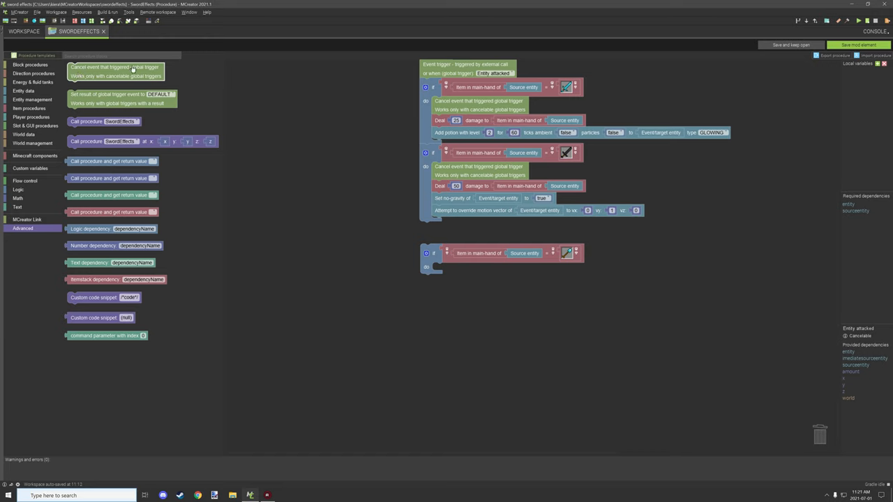
pyautogui.moveTo(109, 73)
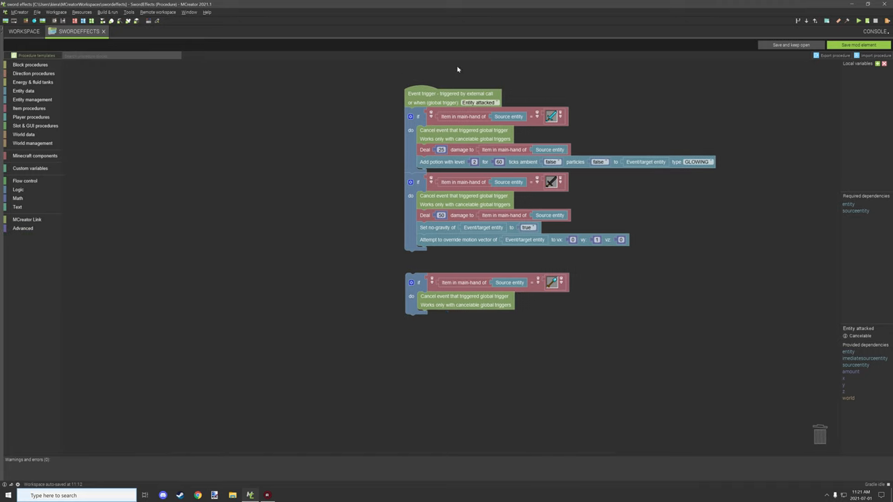
pyautogui.moveTo(583, 340)
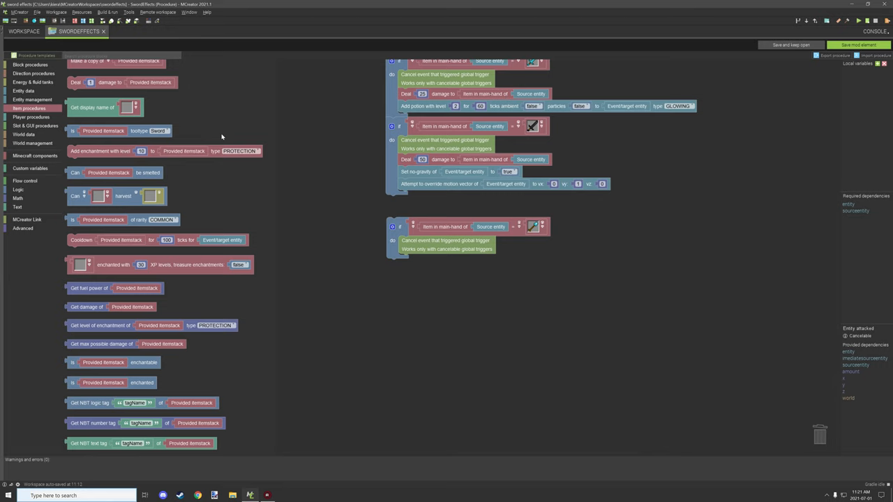
# - Deal damage to a duplicated 'item in main hand of Source entity' itemstack and set the damage amount
pyautogui.scroll(-3)
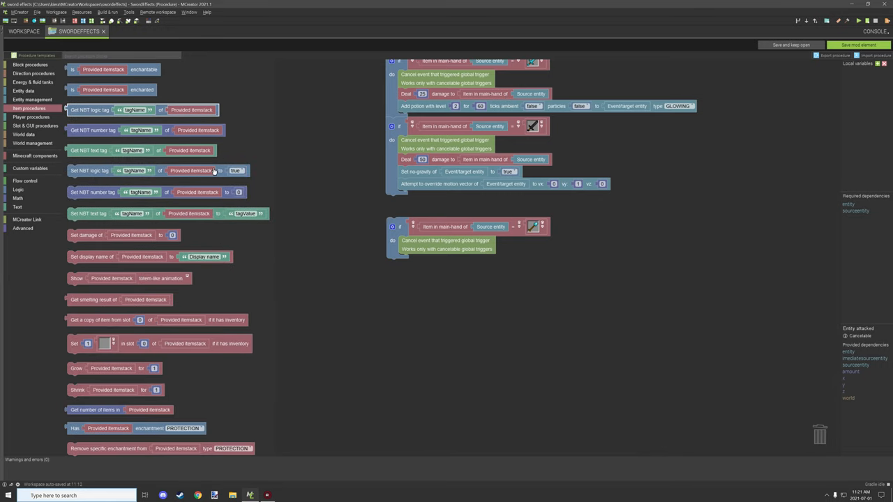
pyautogui.scroll(3)
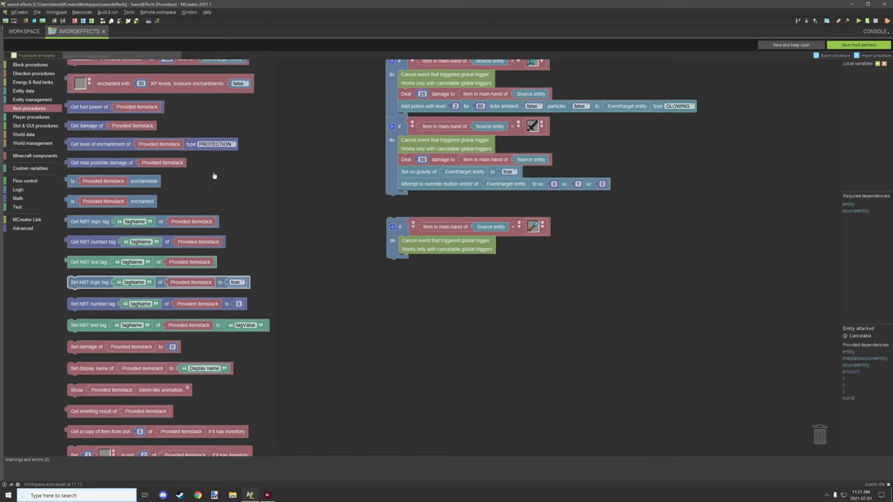
pyautogui.scroll(3)
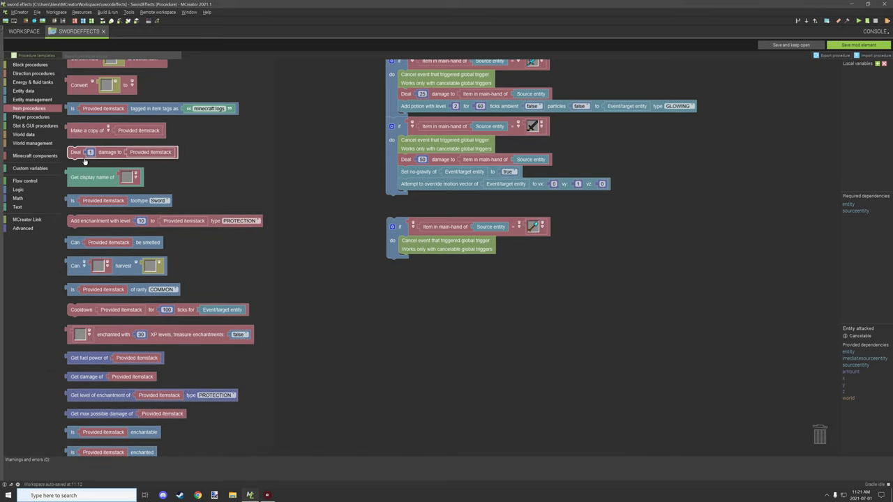
pyautogui.moveTo(124, 153)
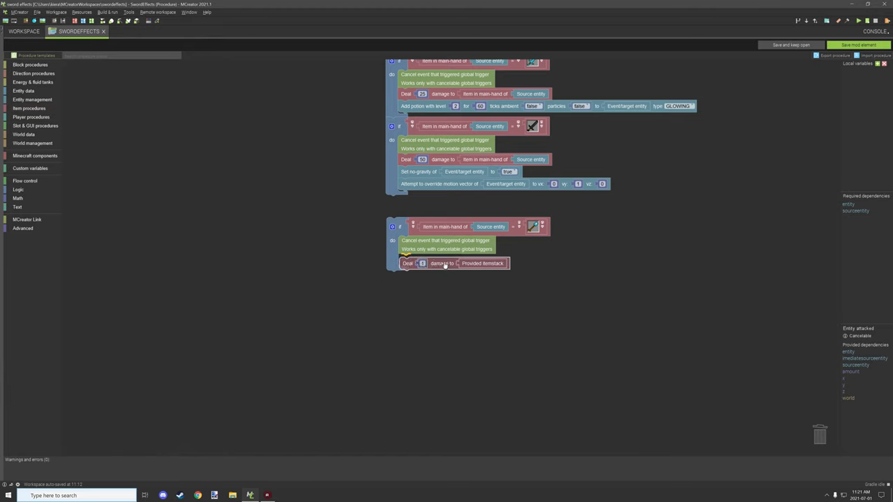
pyautogui.rightClick(444, 262)
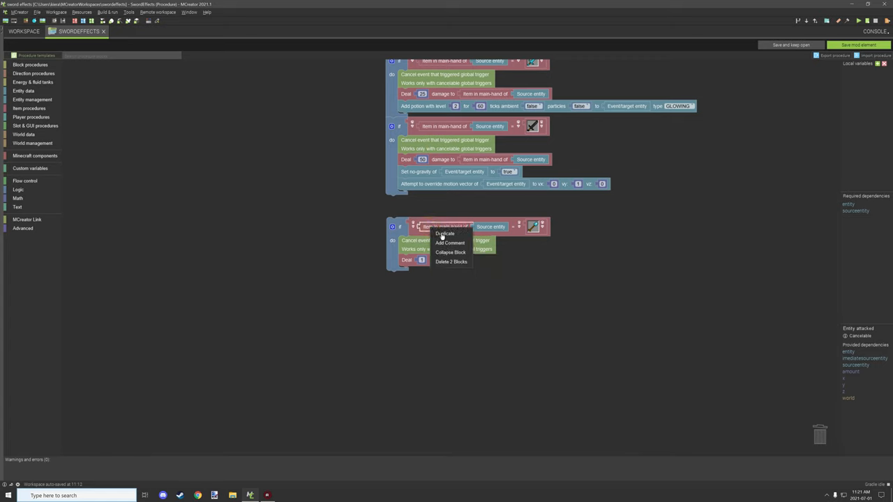
pyautogui.click(451, 251)
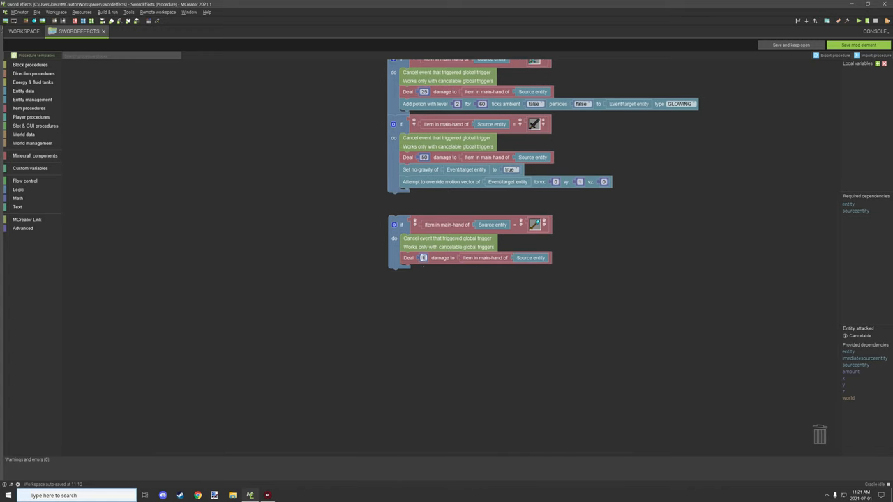
pyautogui.scroll(3)
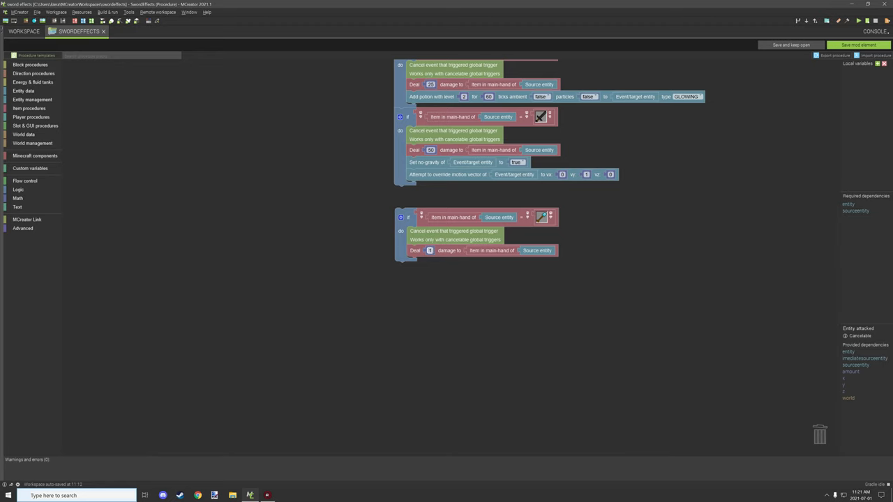
pyautogui.click(430, 251)
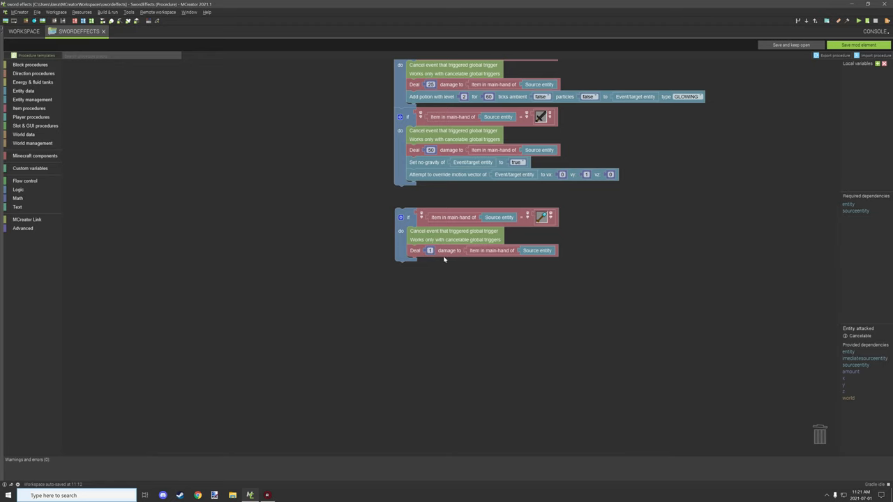
pyautogui.scroll(3)
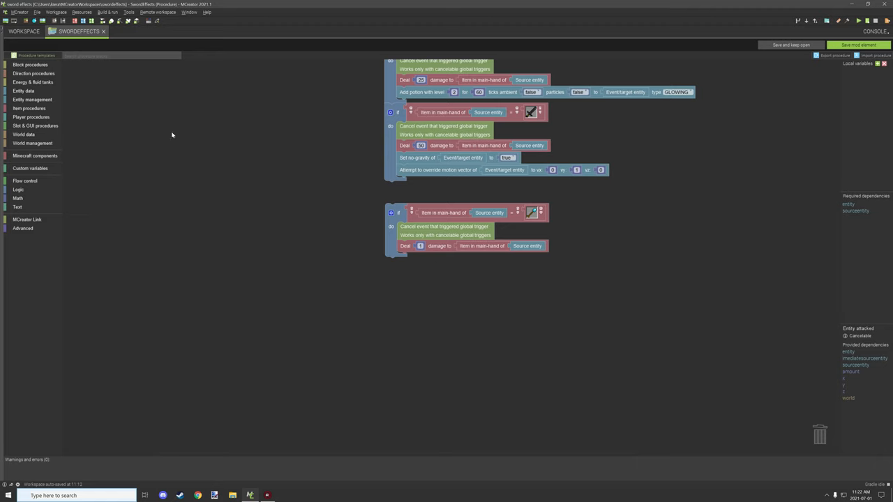
# - Find the 'Tame Event/target entity by Source entity' block in Entity management for the third branch
pyautogui.click(23, 91)
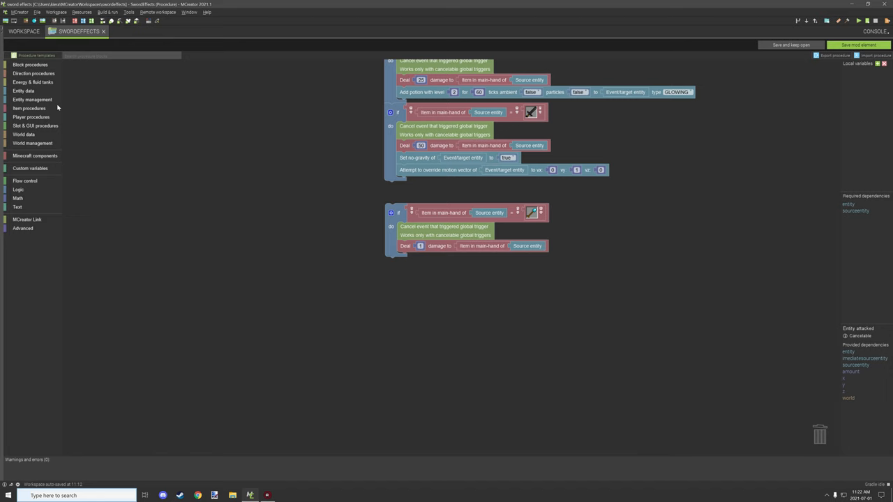
pyautogui.click(22, 91)
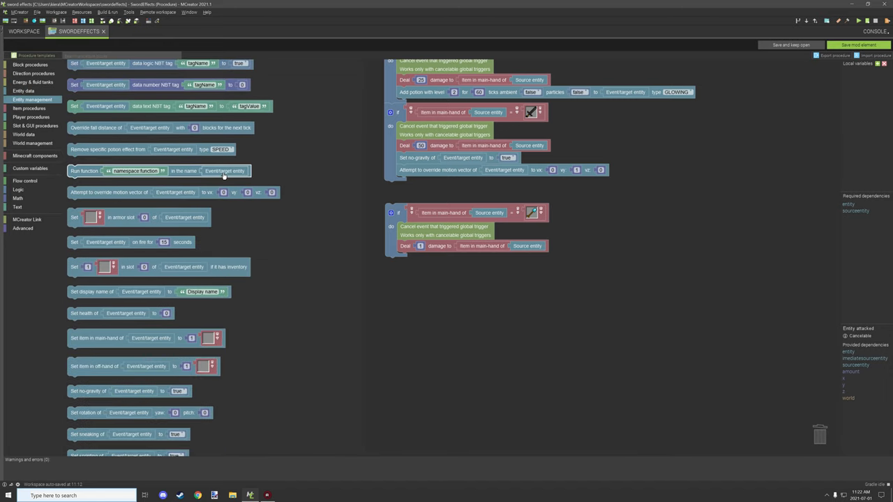
pyautogui.scroll(-3)
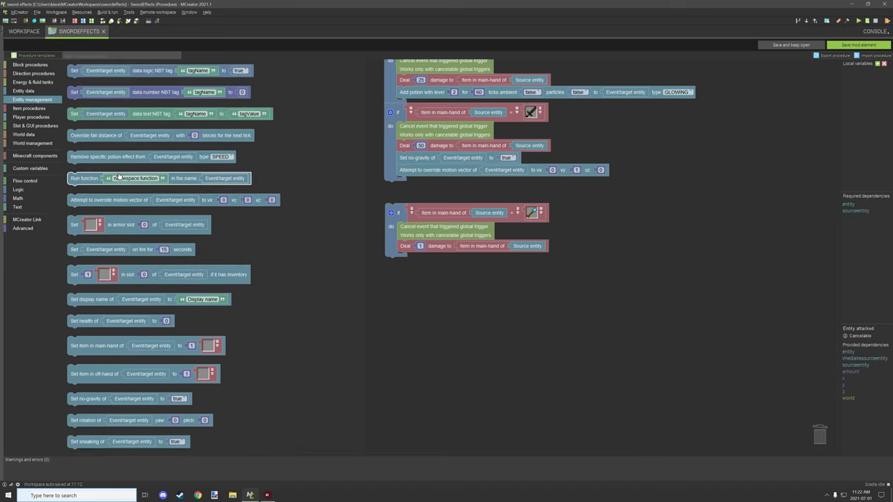
pyautogui.scroll(3)
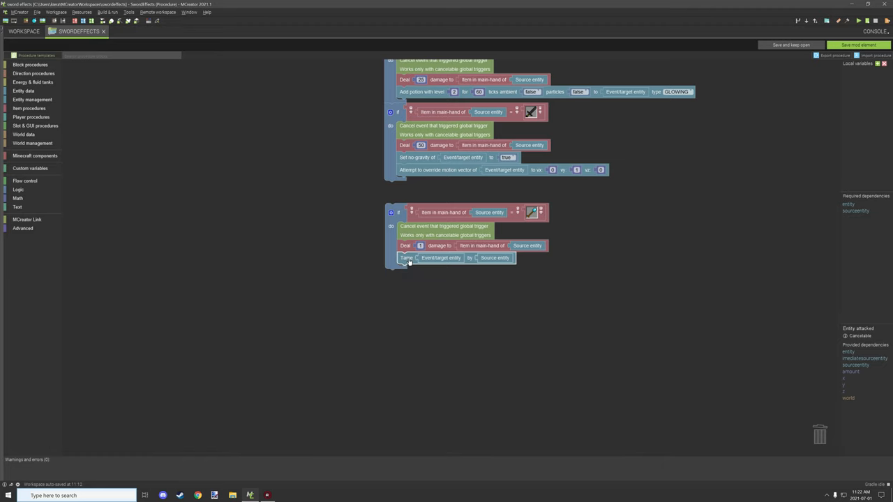
pyautogui.moveTo(441, 267)
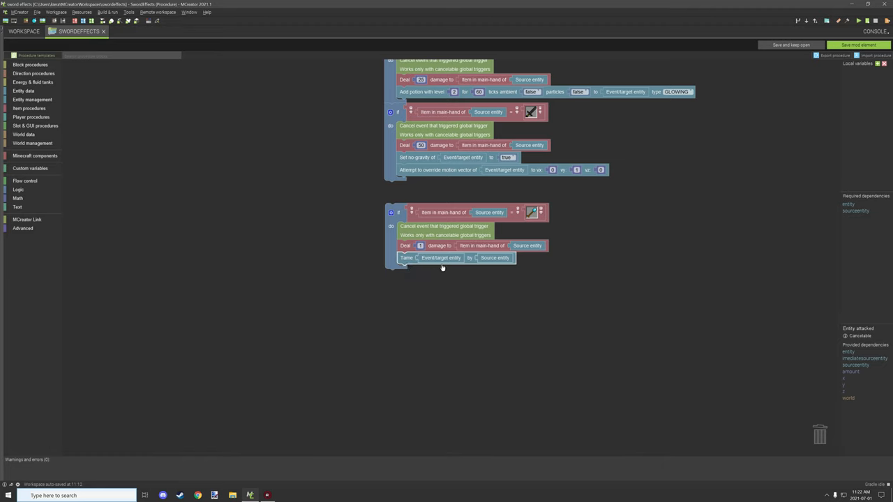
pyautogui.moveTo(465, 271)
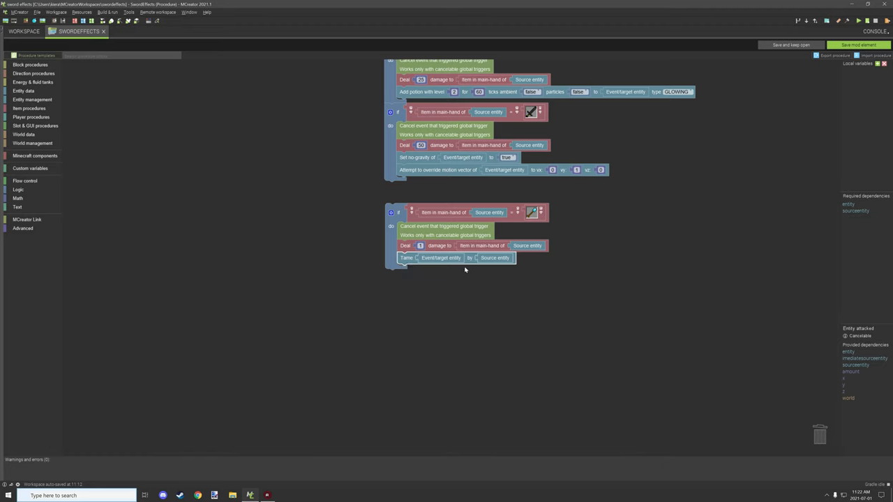
pyautogui.moveTo(458, 268)
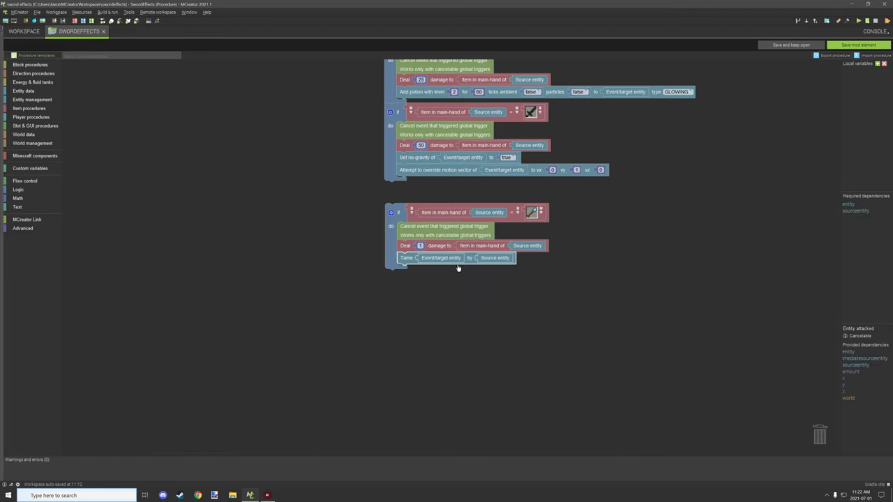
pyautogui.moveTo(436, 268)
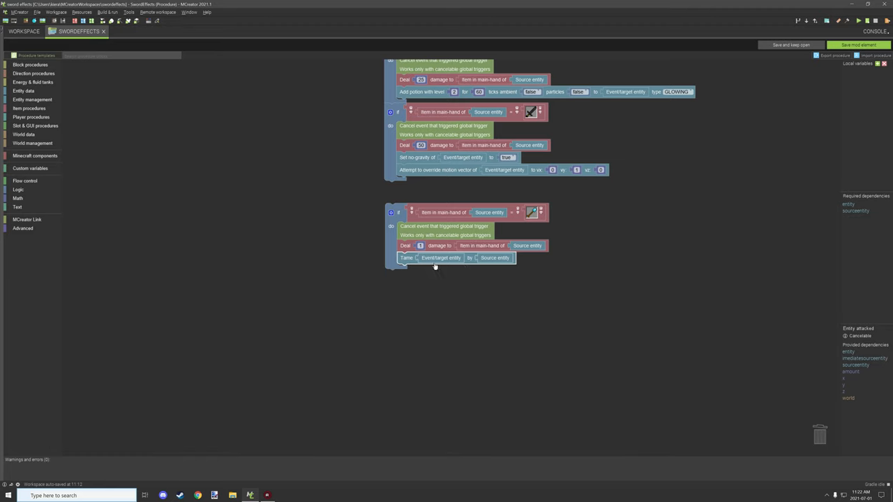
pyautogui.moveTo(504, 260)
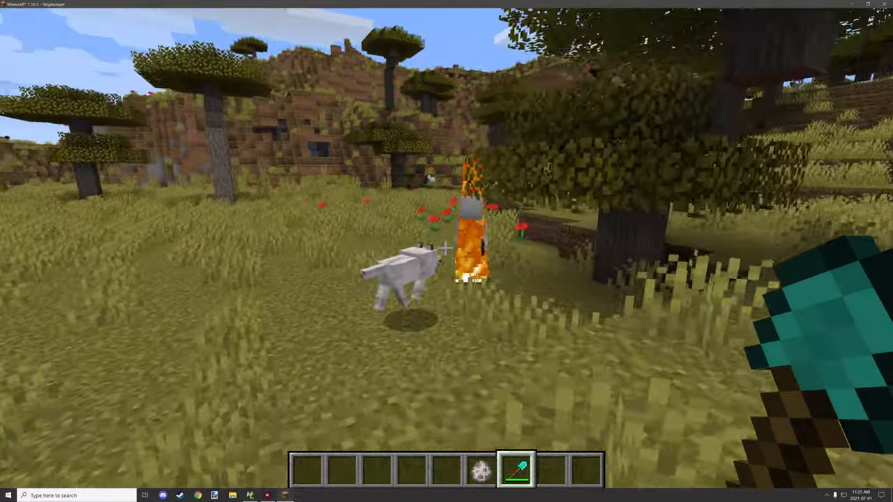
pyautogui.moveTo(447, 251)
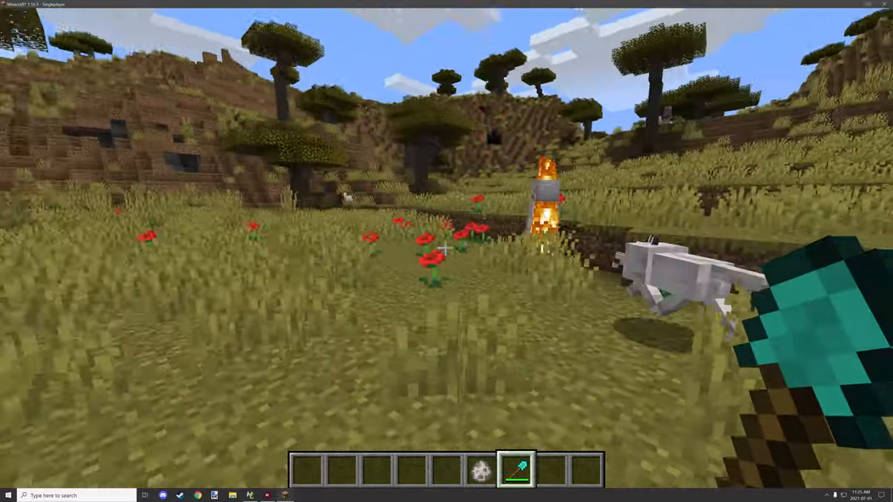
pyautogui.moveTo(447, 251)
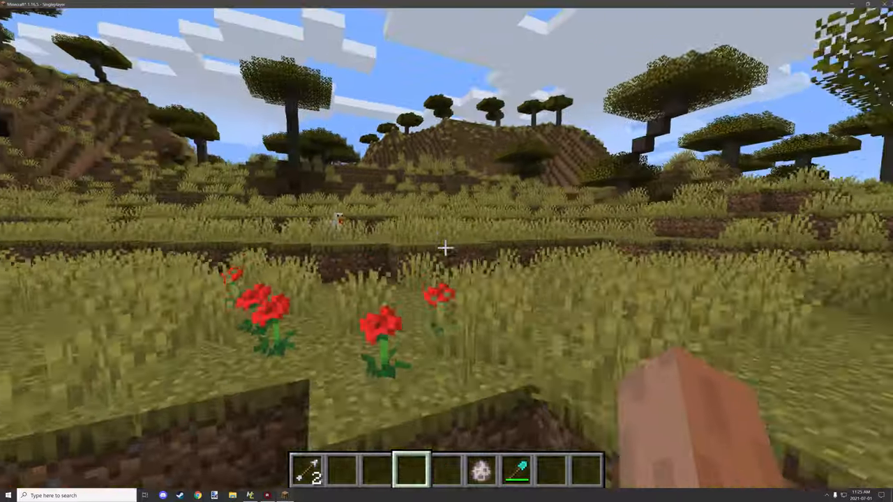
pyautogui.moveTo(447, 251)
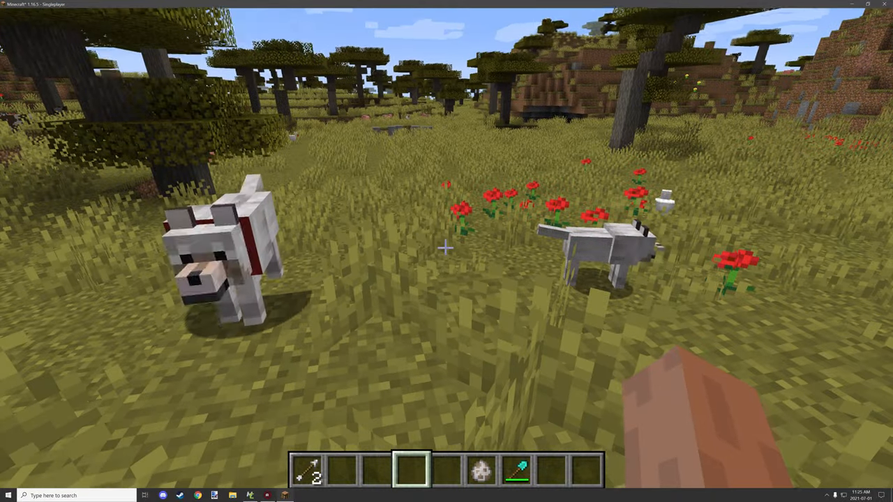
pyautogui.moveTo(447, 252)
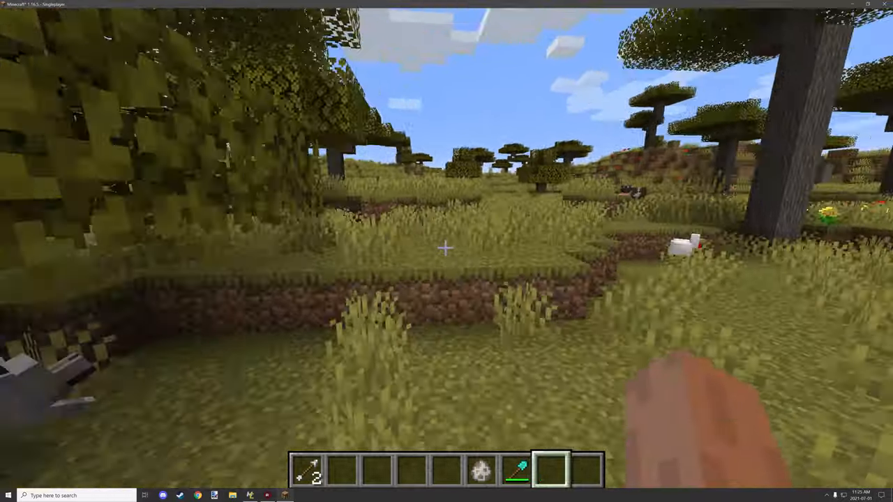
pyautogui.moveTo(446, 252)
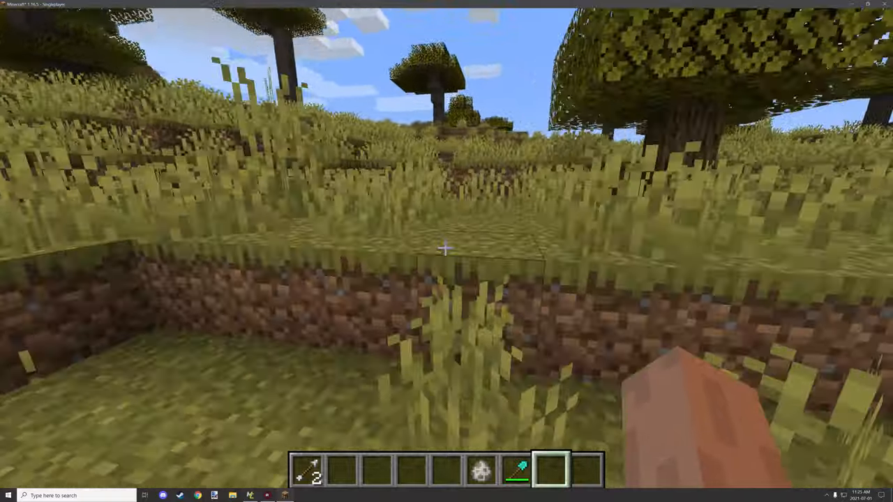
pyautogui.moveTo(447, 251)
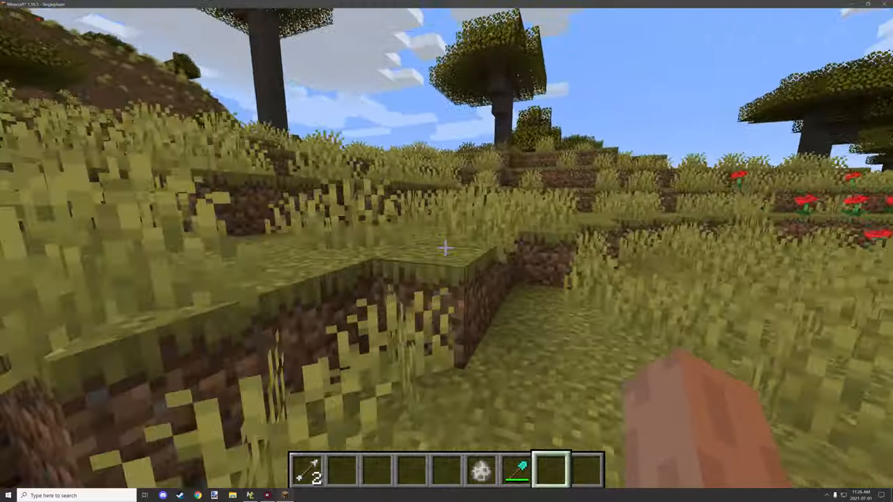
pyautogui.moveTo(447, 251)
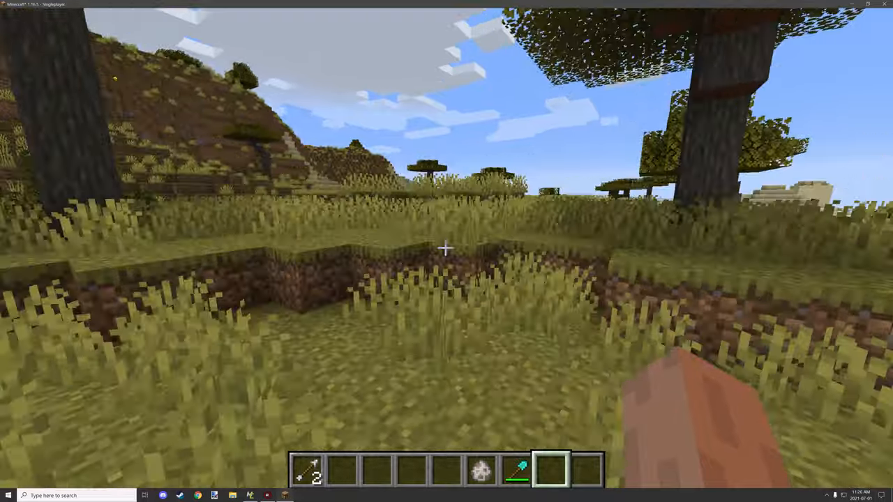